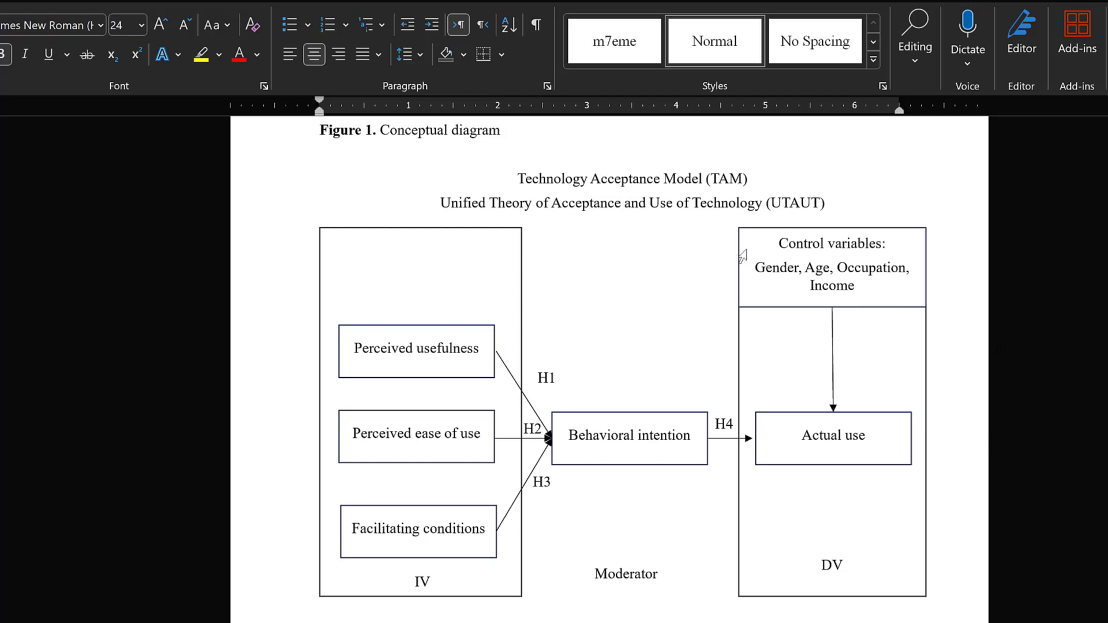
mouse_move(859, 403)
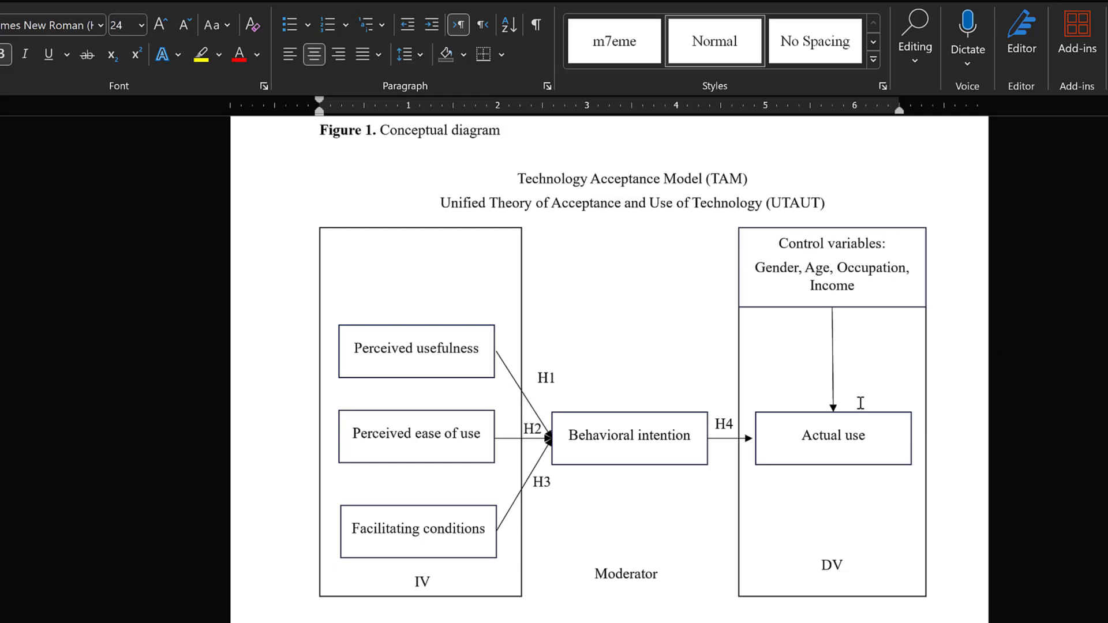
mouse_move(872, 348)
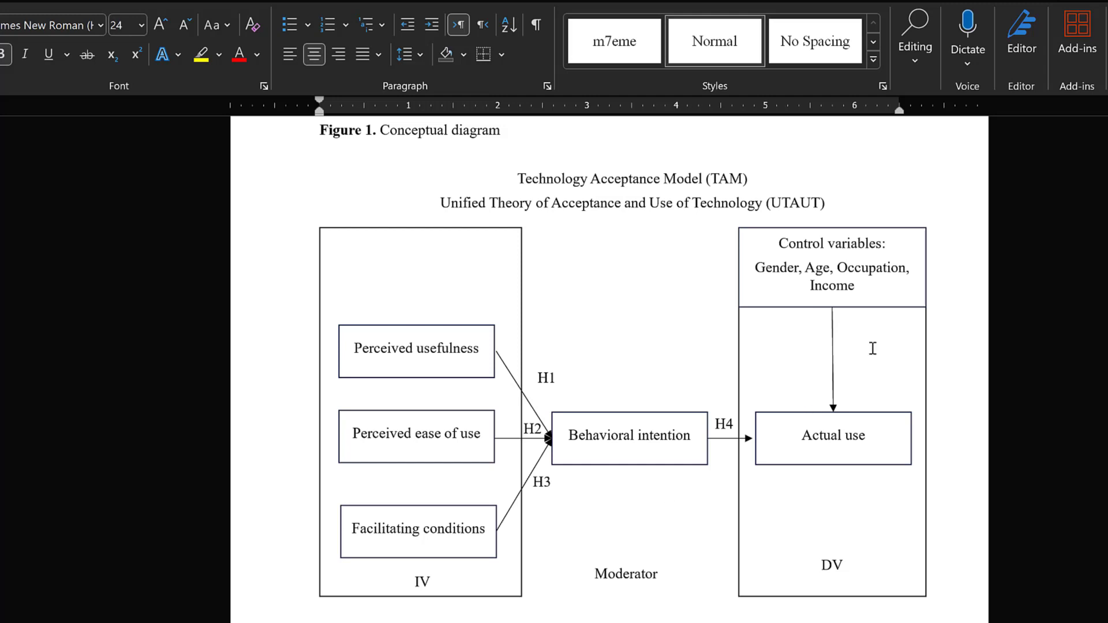
- Open Linear Regression with DV as outcome and select Gender at birth among the predictors
key("alt+tab")
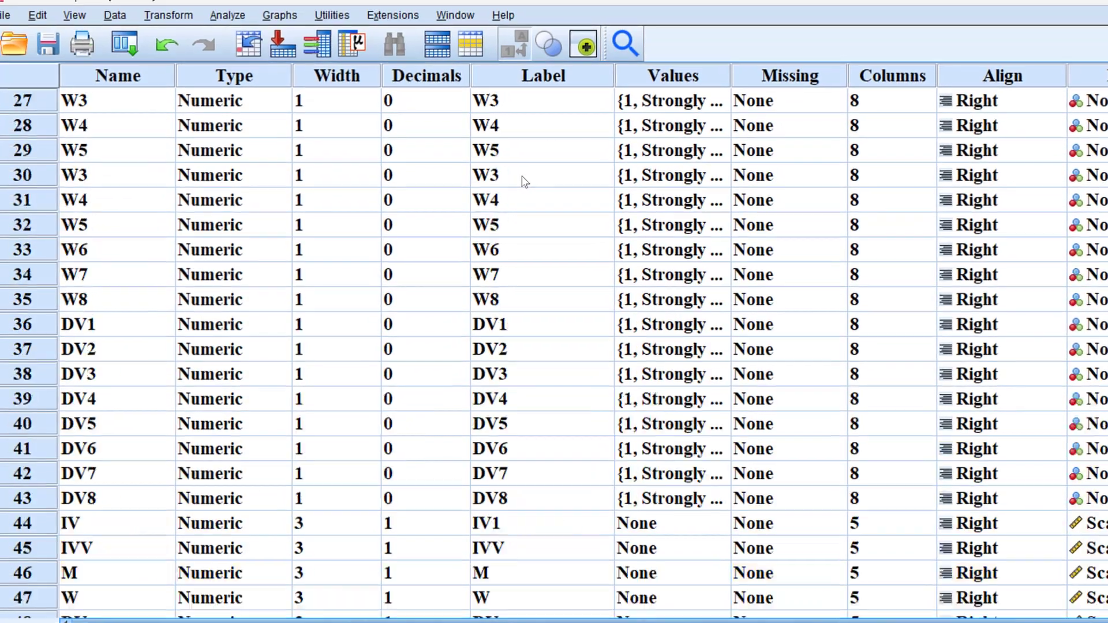
left_click(243, 30)
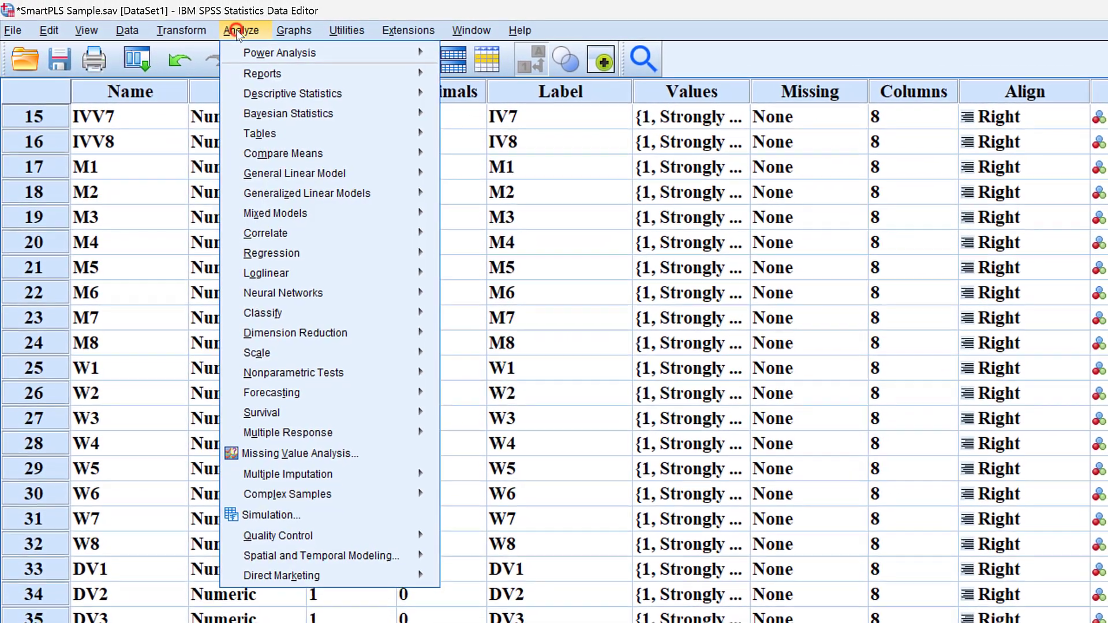
mouse_move(277, 259)
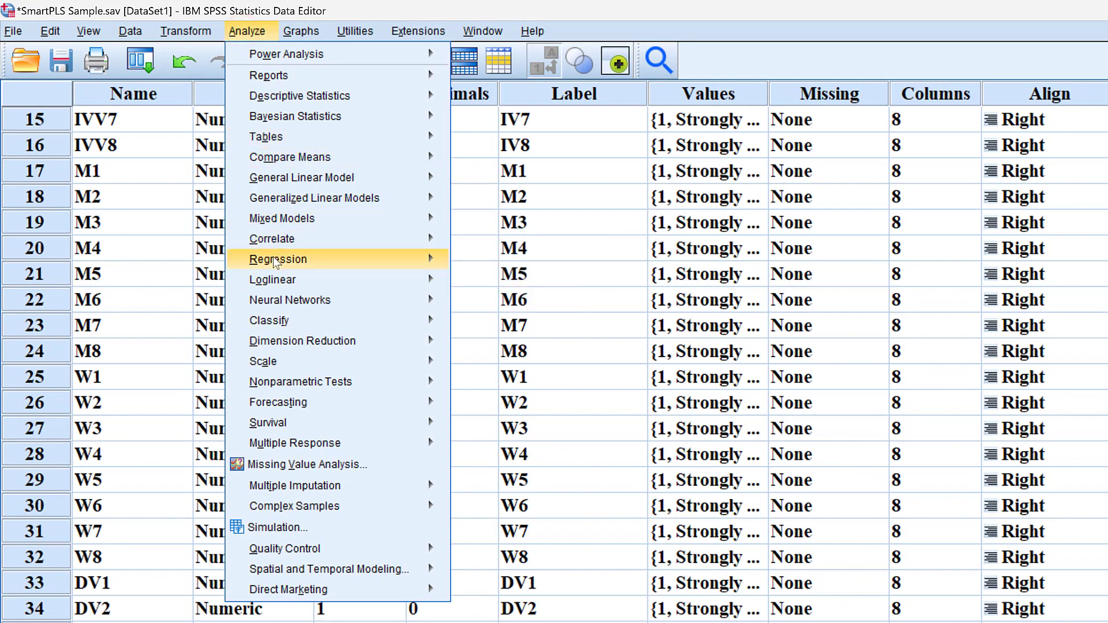
left_click(278, 259)
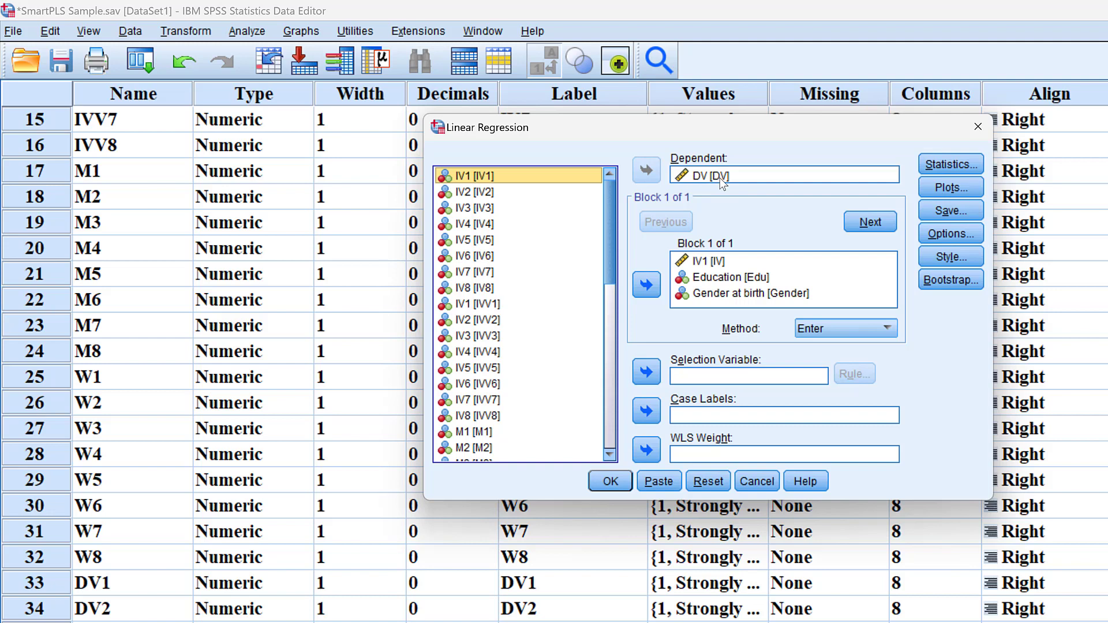
mouse_move(705, 293)
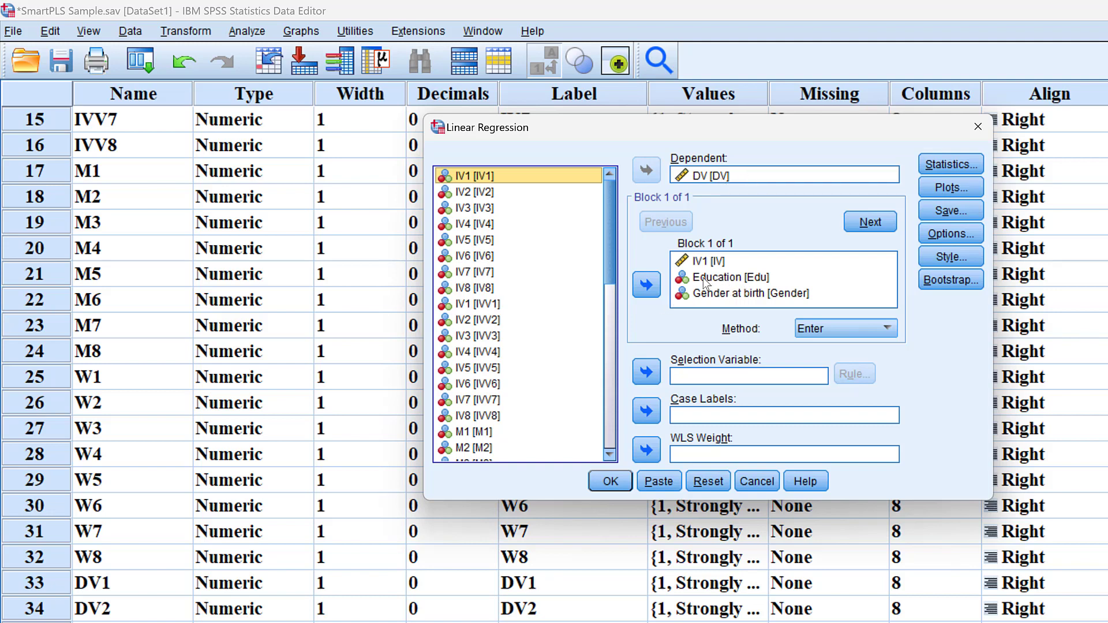
left_click(743, 293)
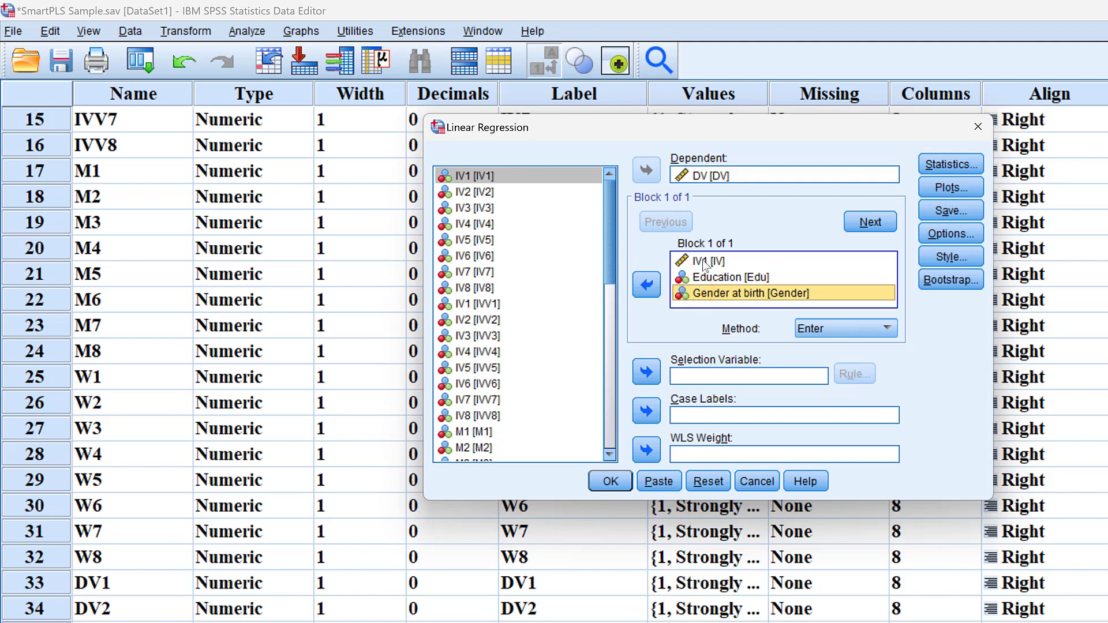
- Move Education and Gender at birth back out, leaving IV1 as the only predictor
left_click(645, 284)
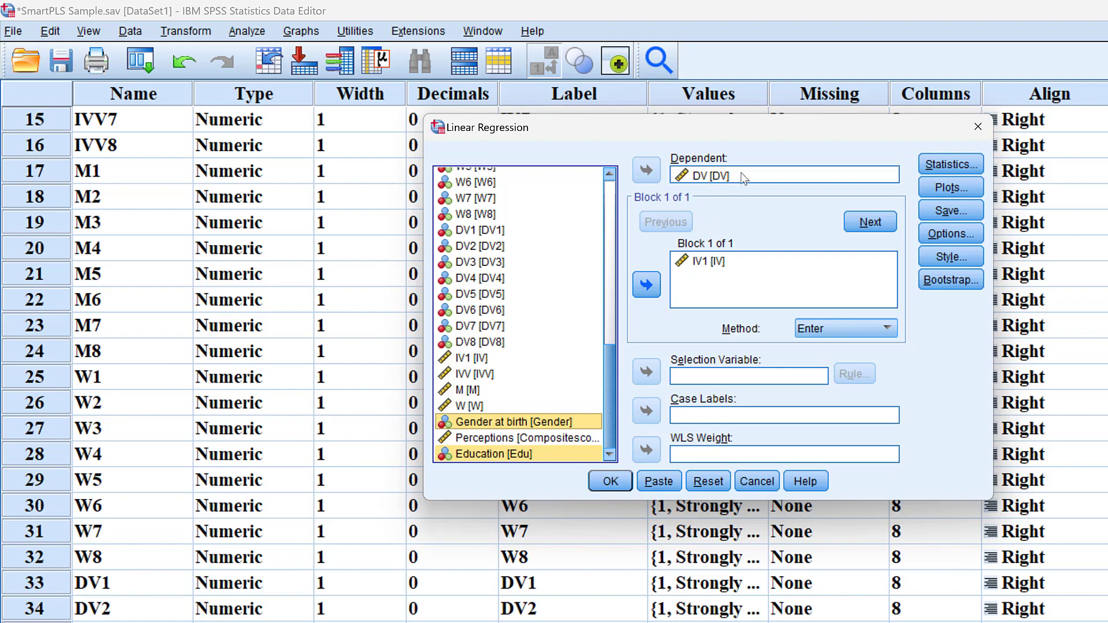
mouse_move(512, 444)
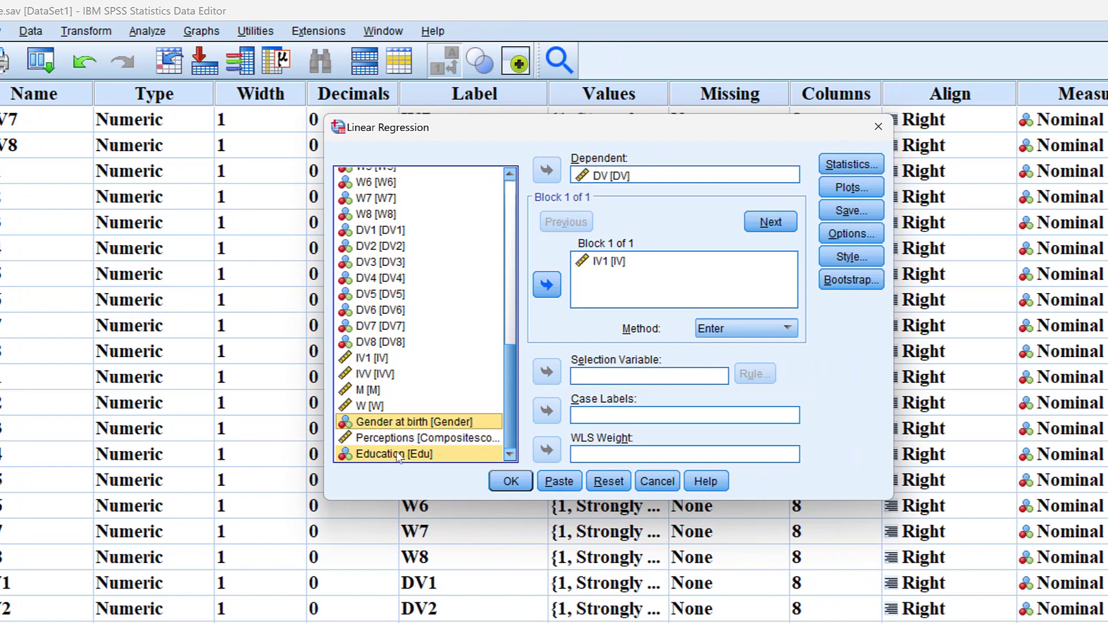
mouse_move(473, 374)
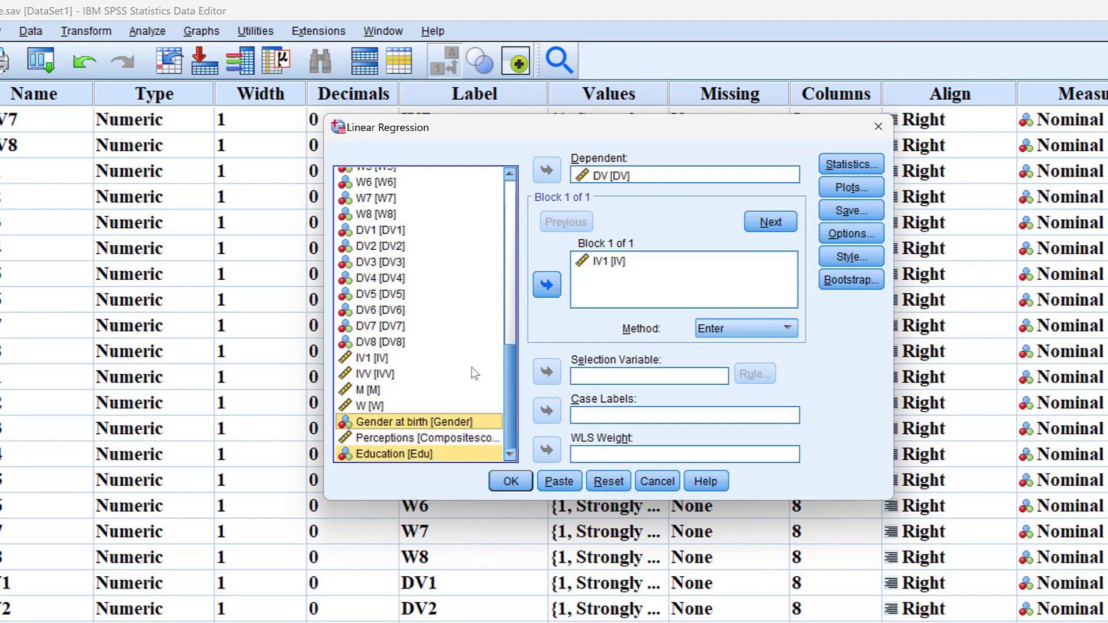
mouse_move(590, 270)
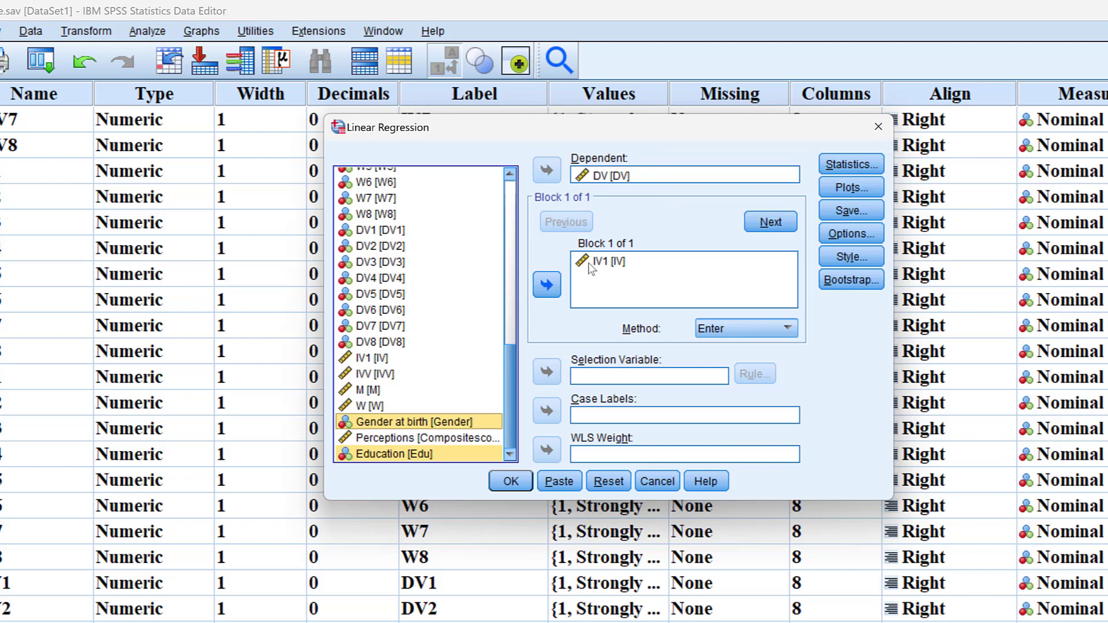
mouse_move(699, 157)
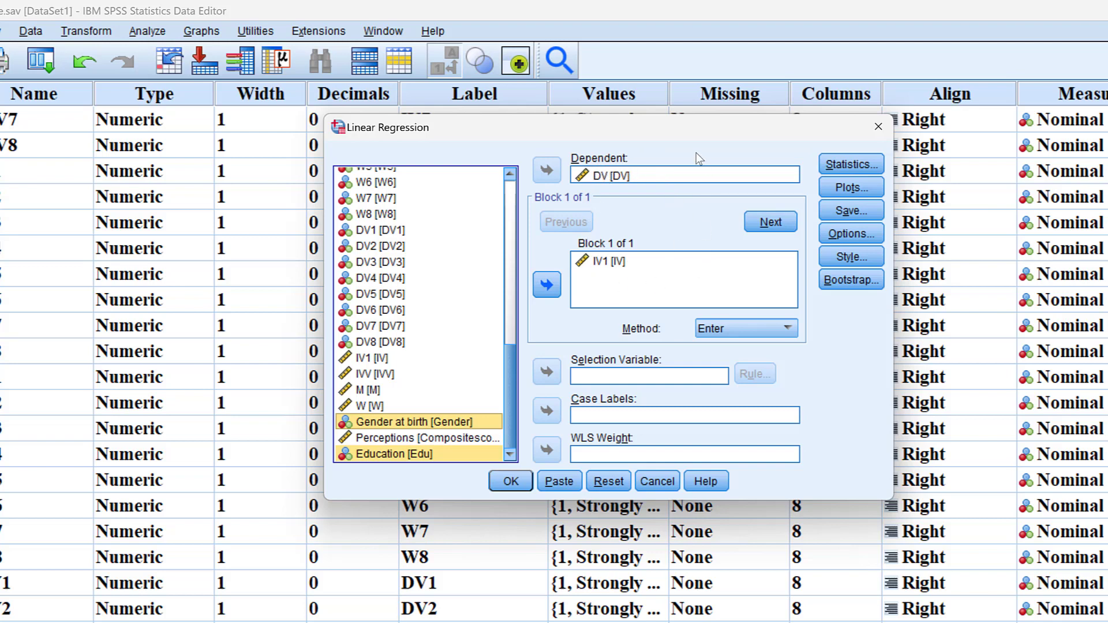
mouse_move(629, 187)
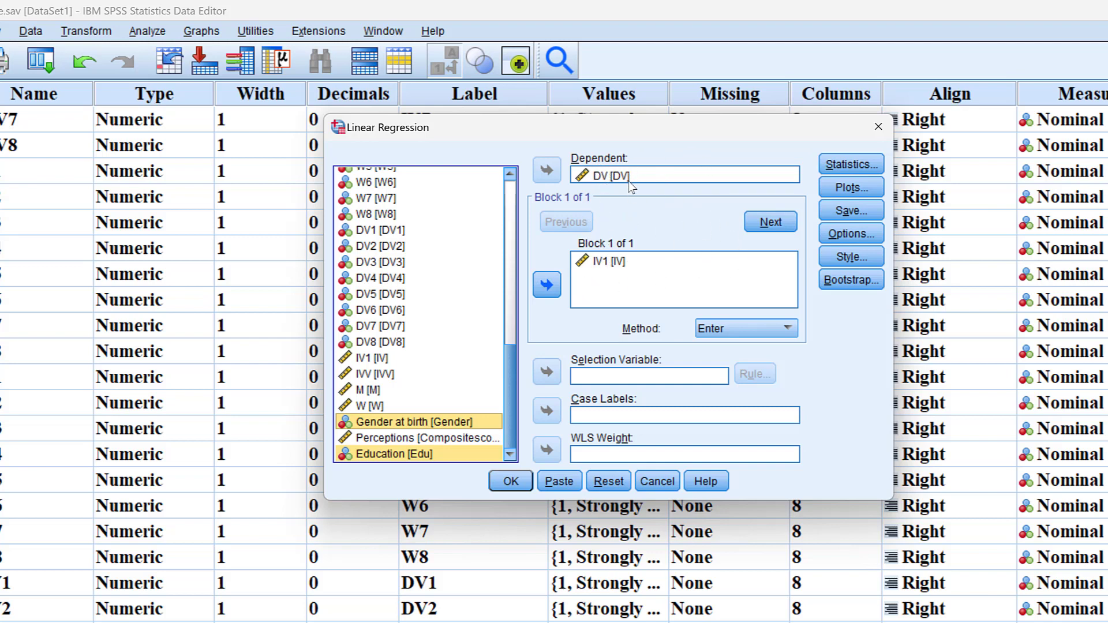
mouse_move(416, 425)
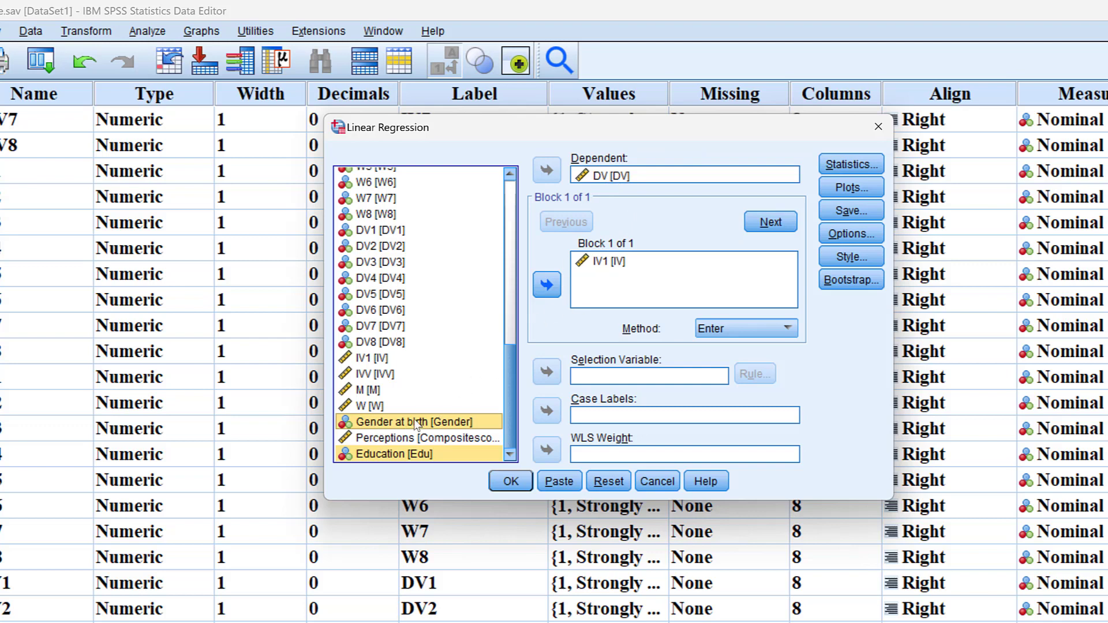
mouse_move(629, 182)
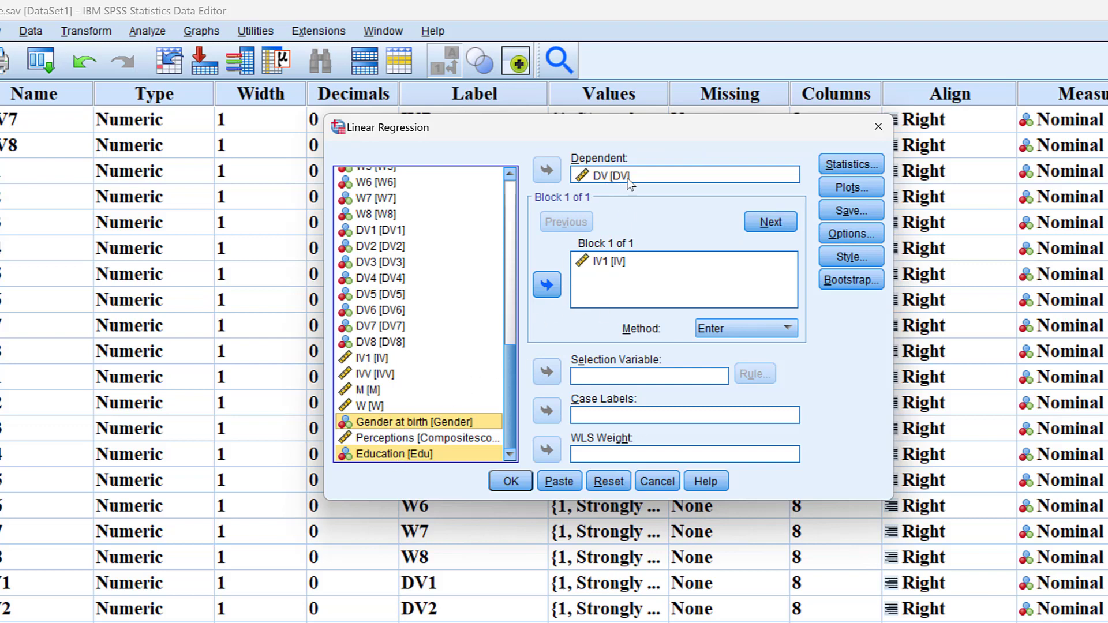
mouse_move(566, 220)
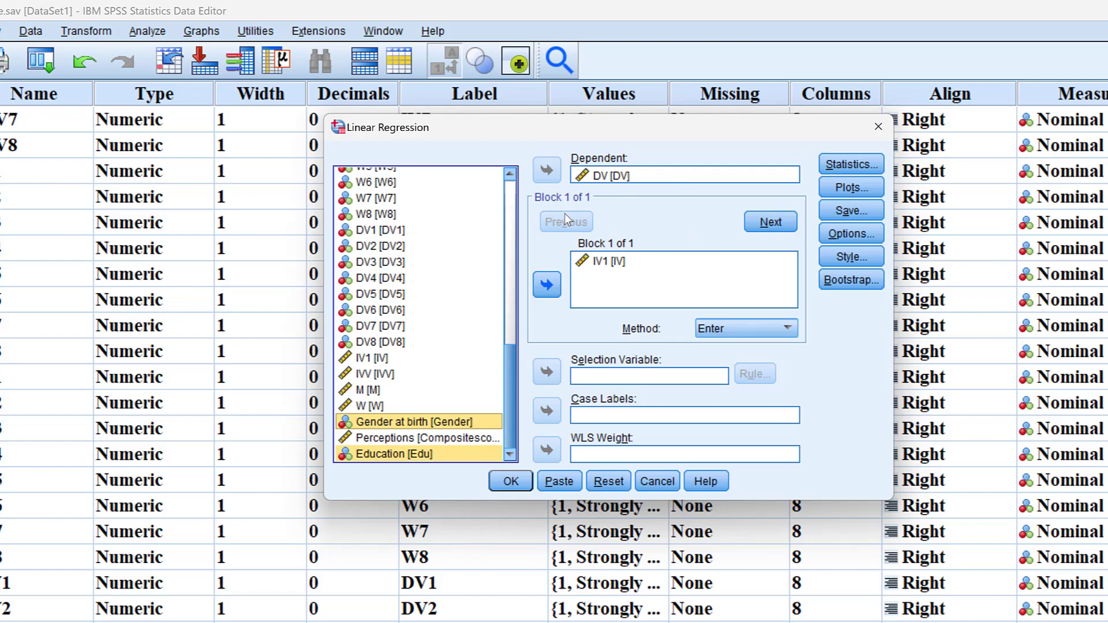
left_click(511, 481)
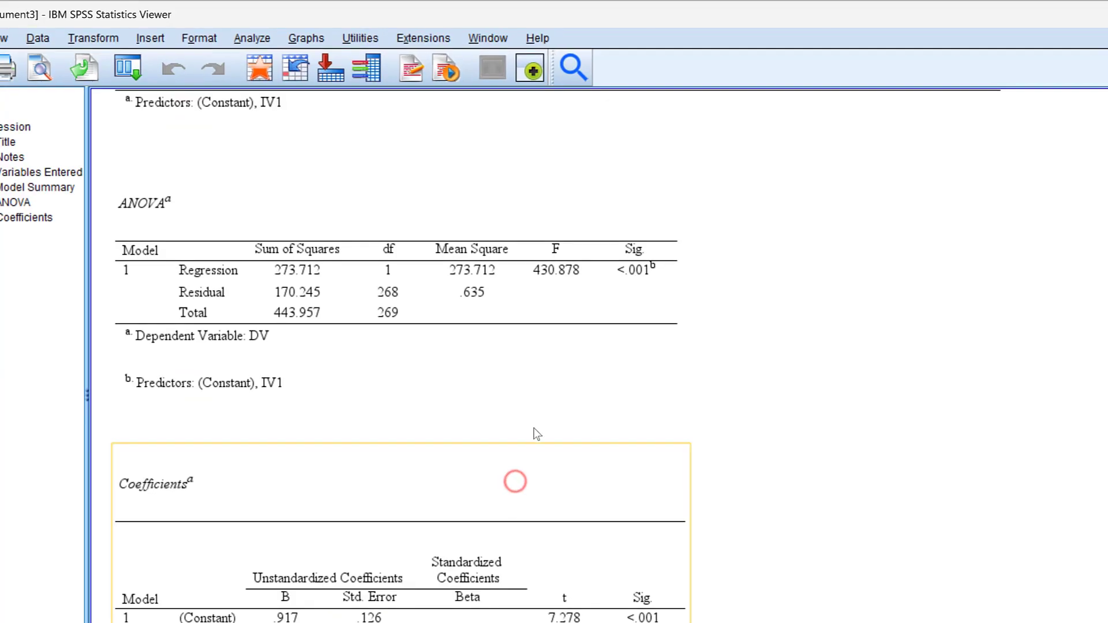
scroll("up", 3)
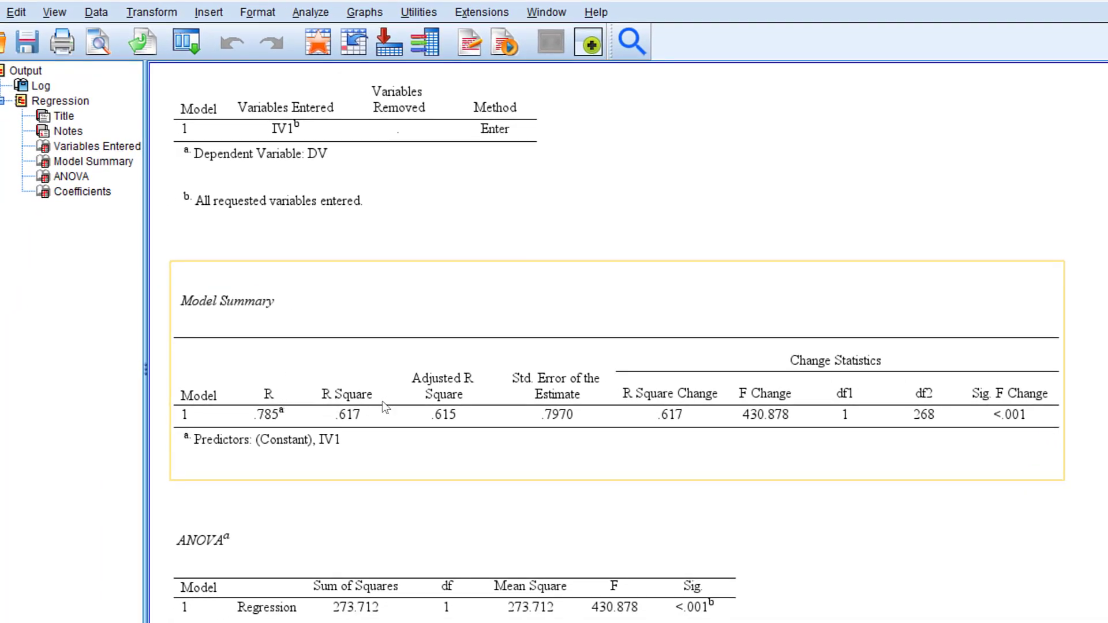
scroll("down", 3)
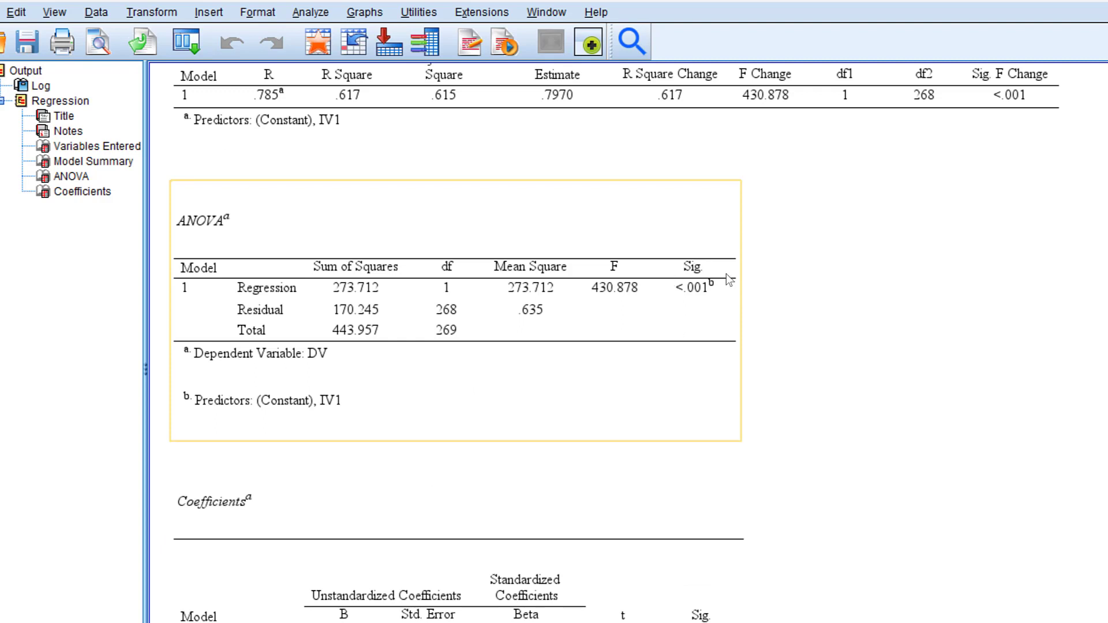
mouse_move(711, 294)
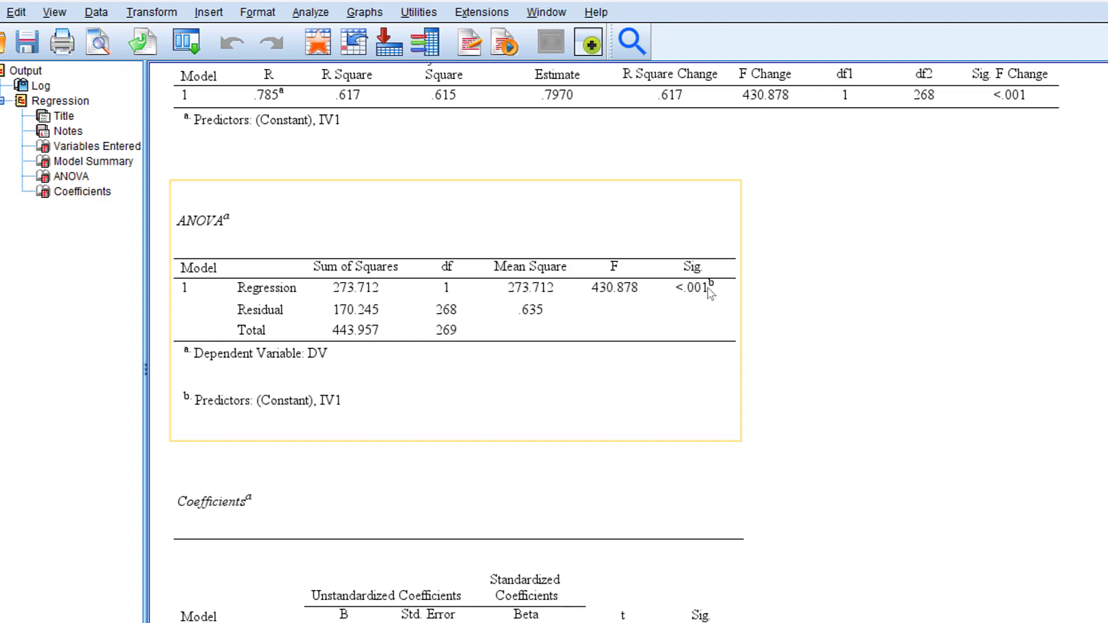
mouse_move(702, 260)
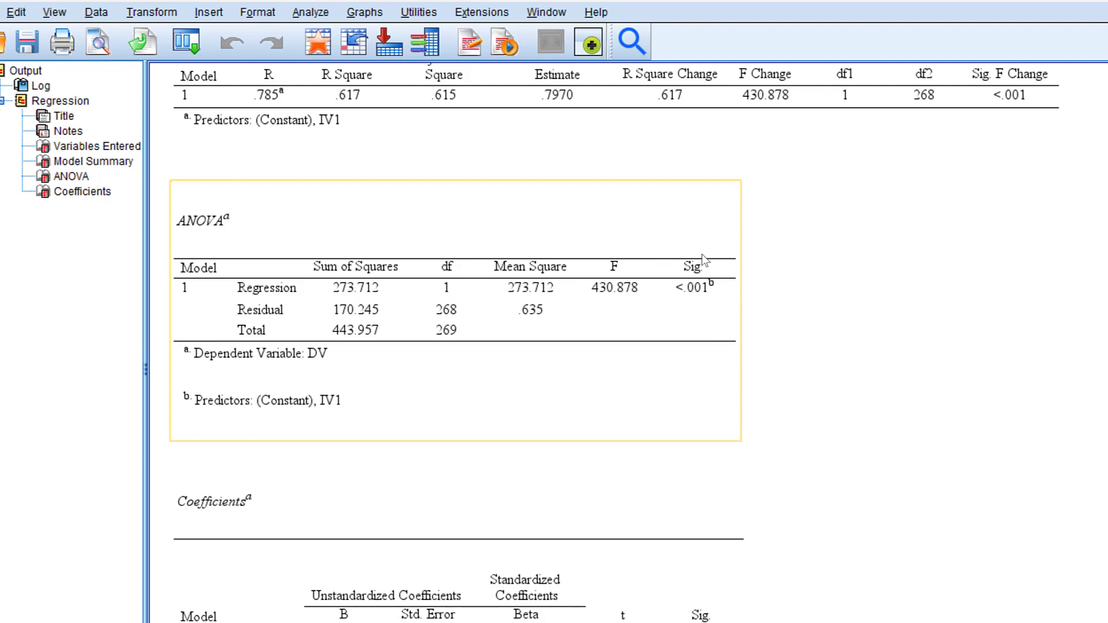
mouse_move(711, 291)
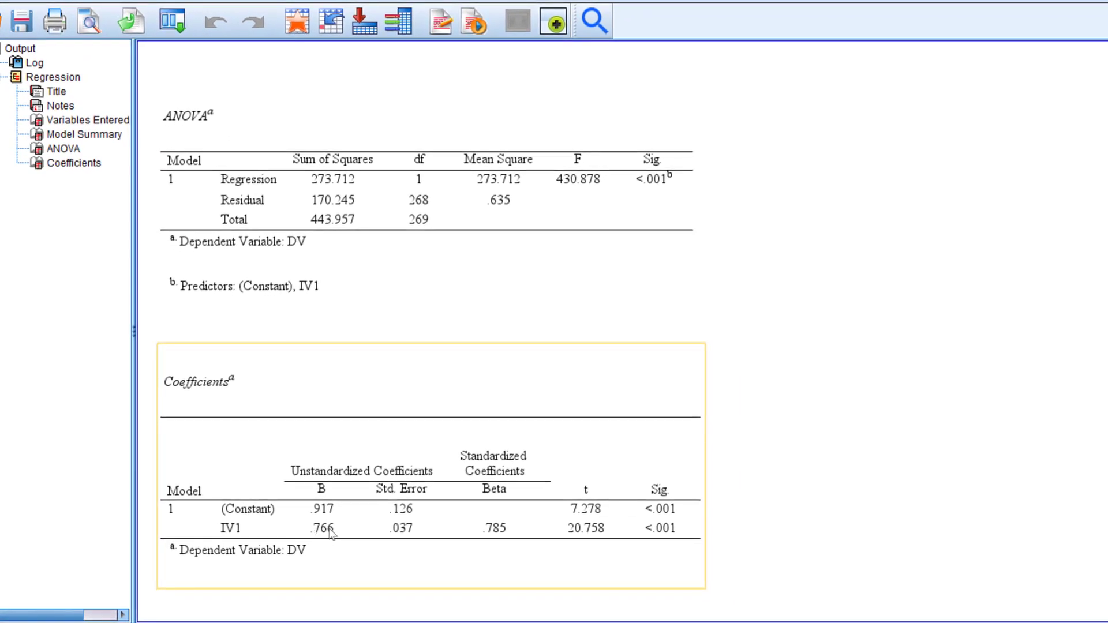
mouse_move(333, 550)
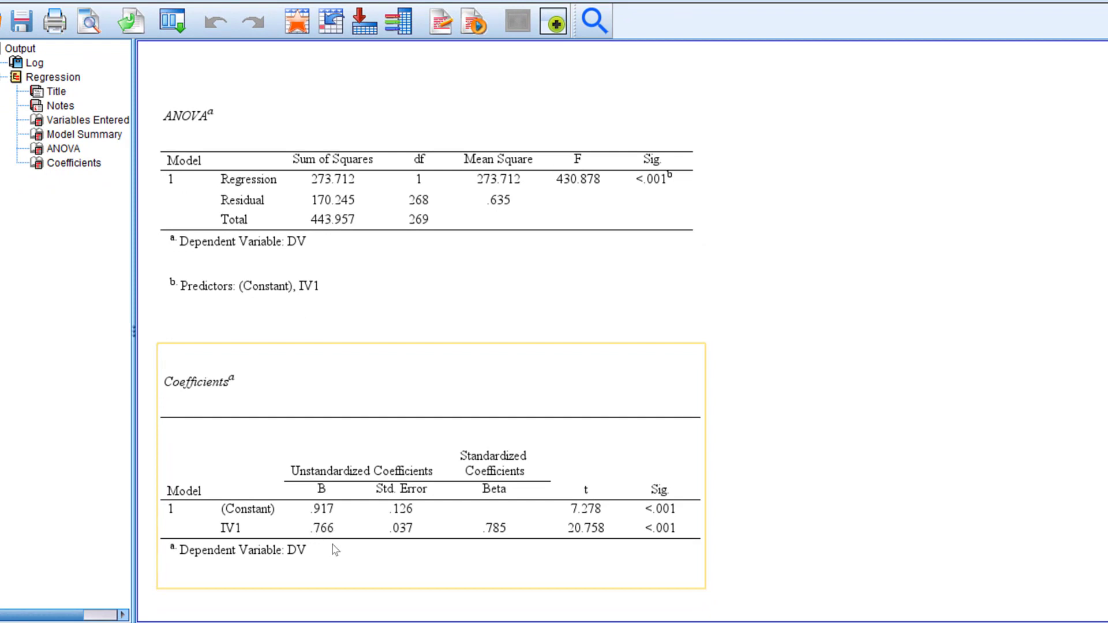
mouse_move(368, 561)
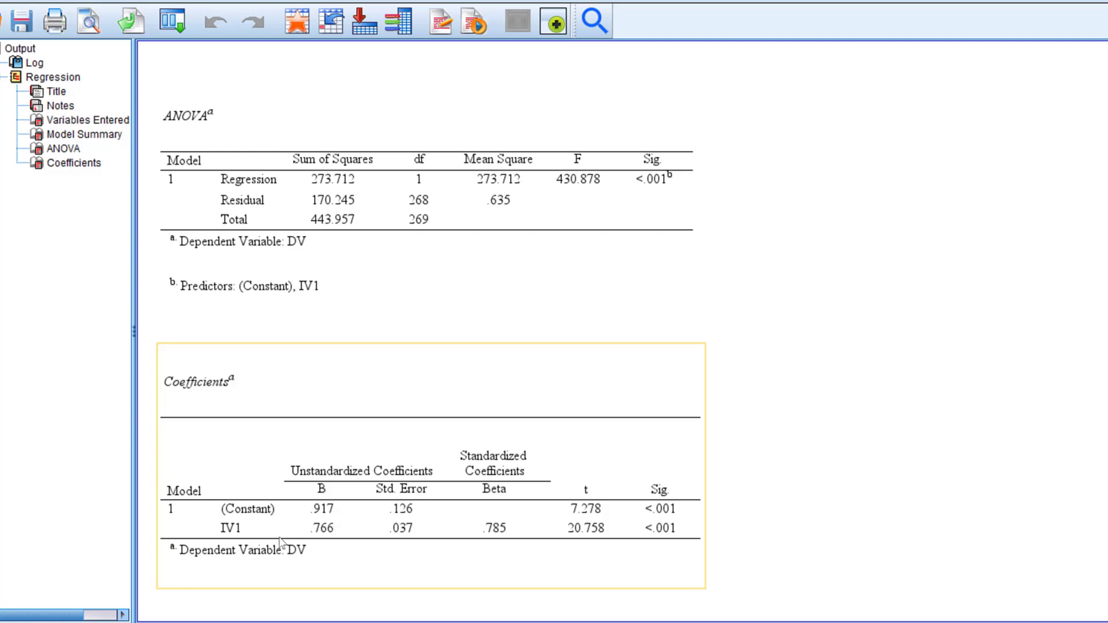
mouse_move(644, 542)
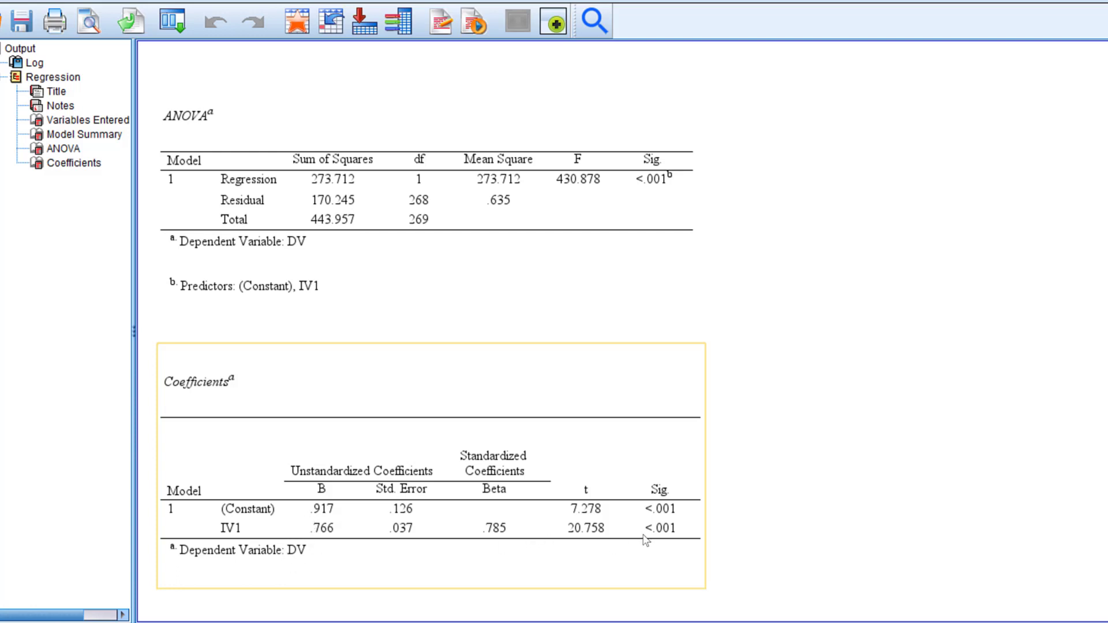
mouse_move(321, 529)
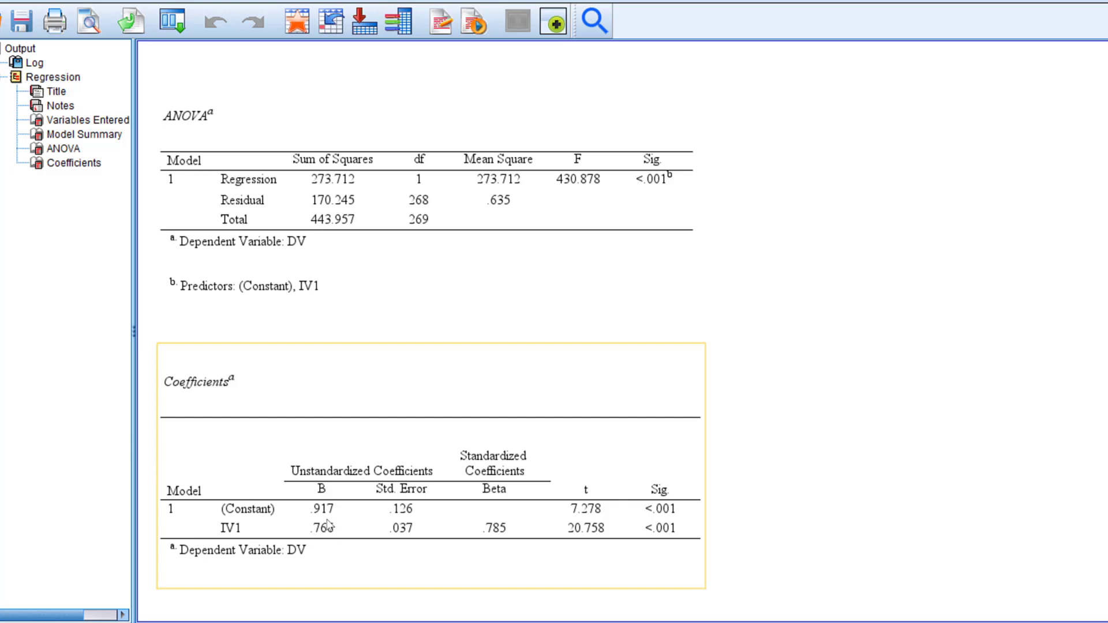
mouse_move(334, 547)
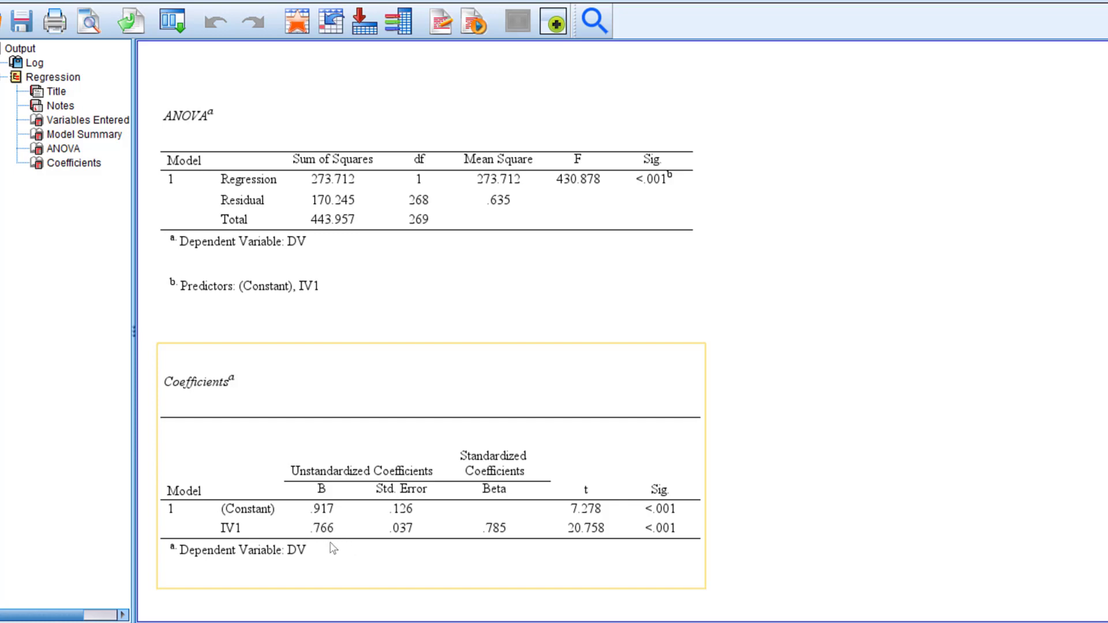
mouse_move(335, 539)
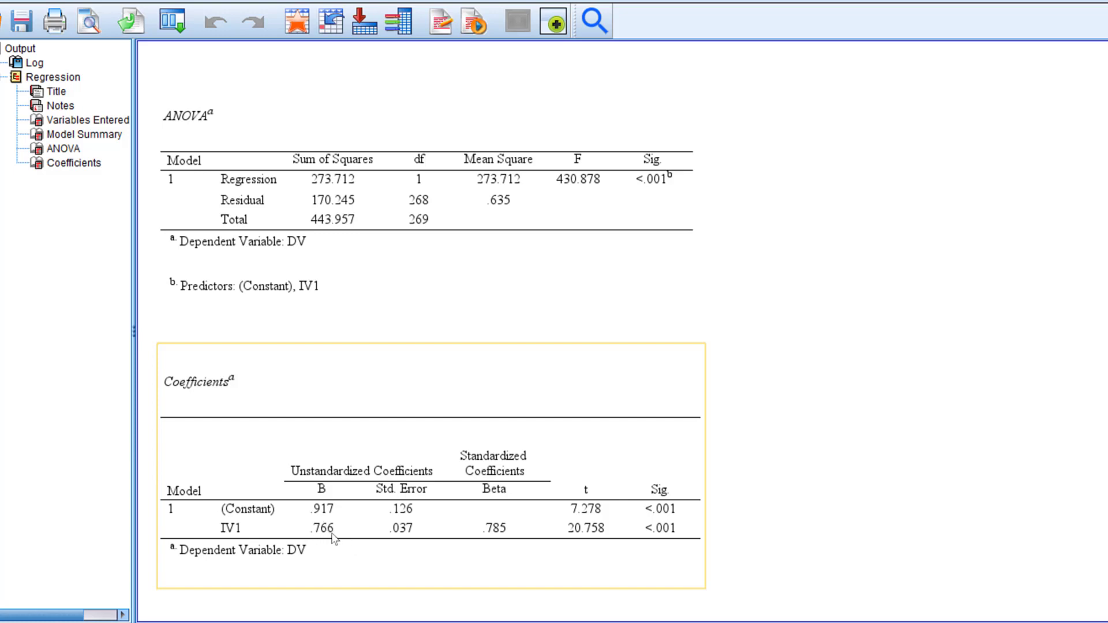
mouse_move(339, 538)
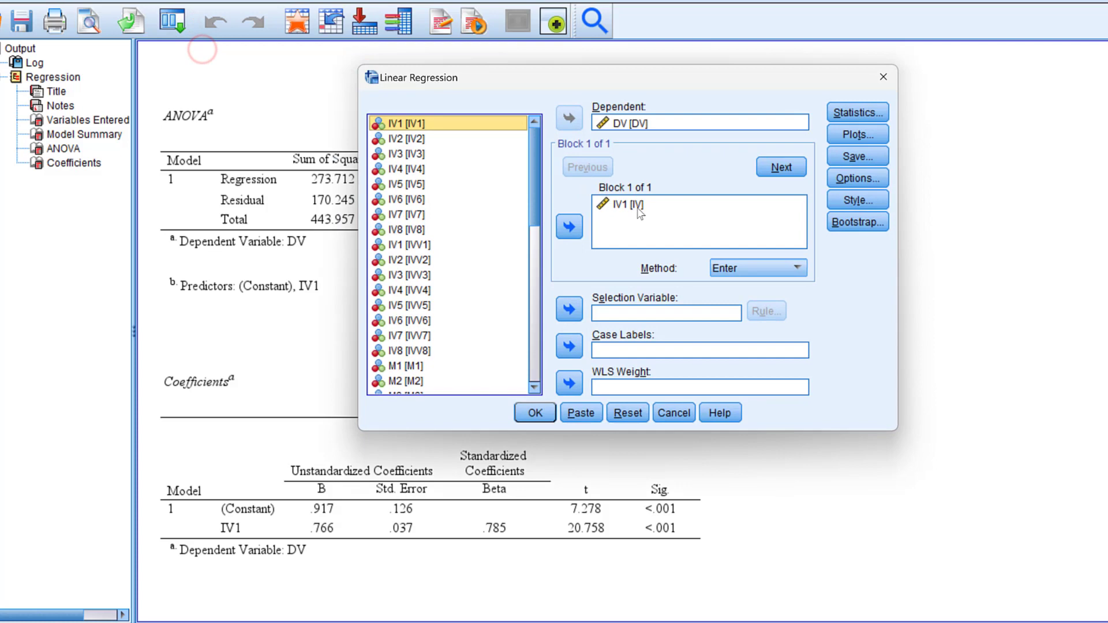
- Add Education and Gender at birth as predictors alongside IV1 and run the regression
scroll("down", 3)
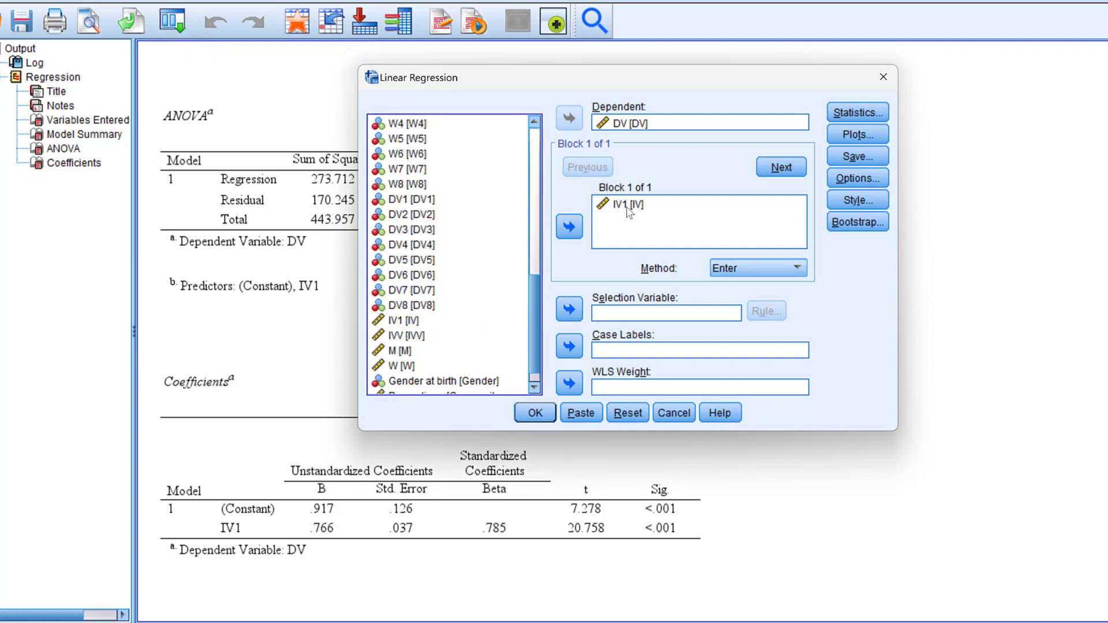
scroll("down", 3)
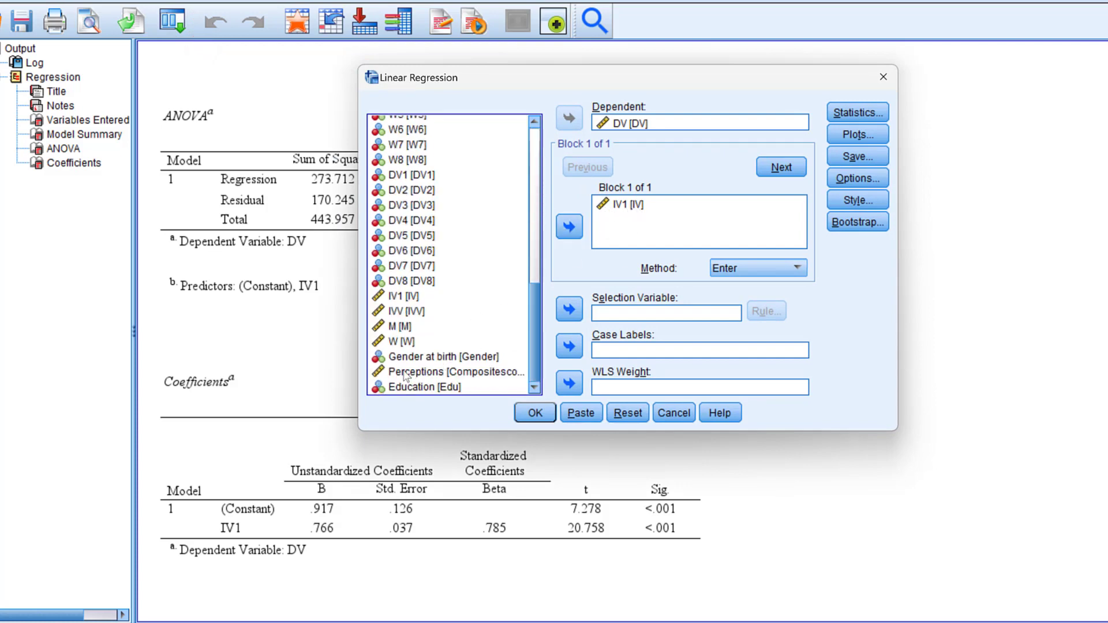
left_click(425, 387)
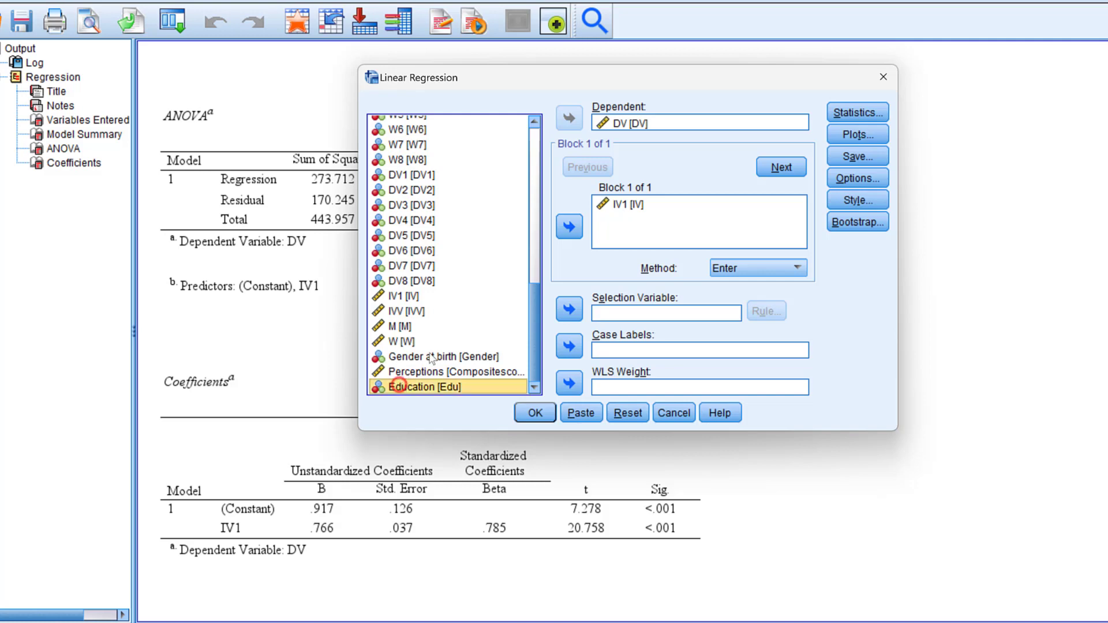
left_click(568, 226)
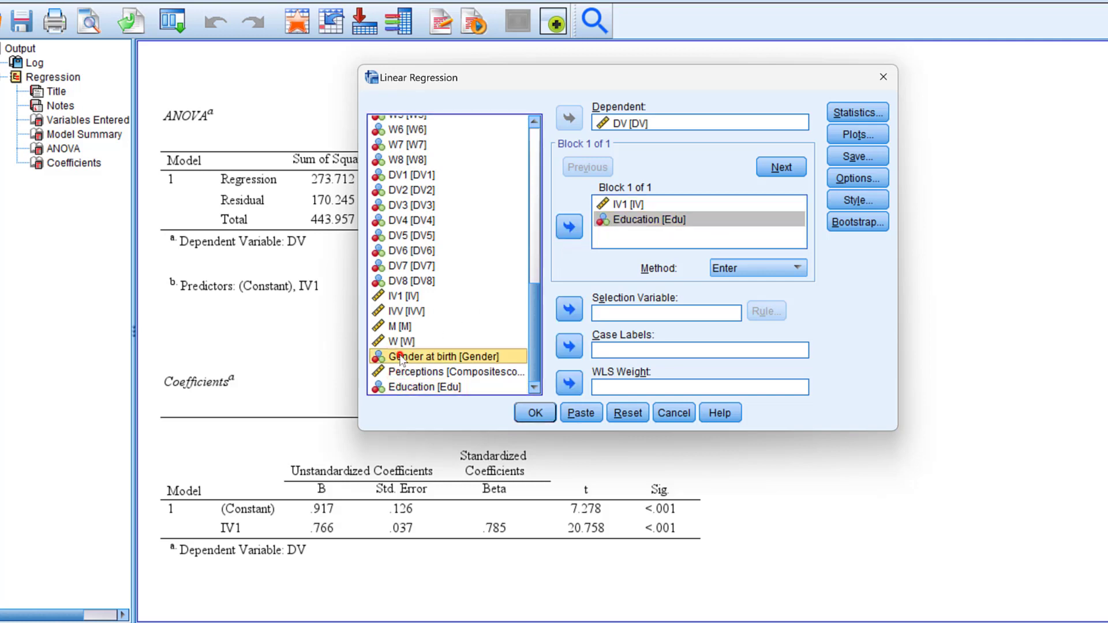
left_click(568, 226)
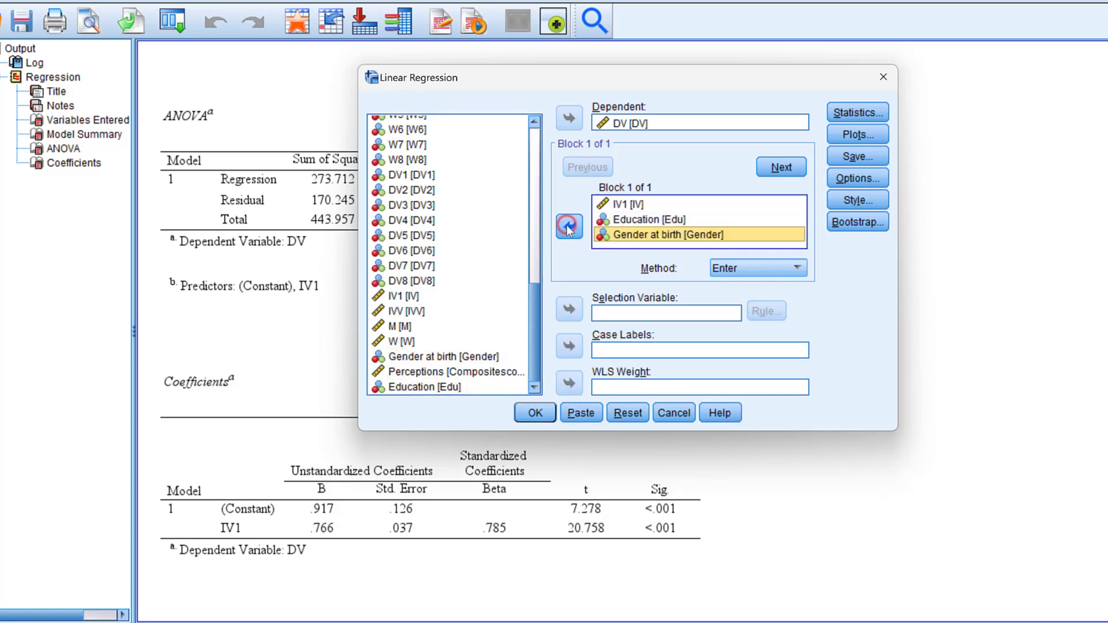
left_click(535, 412)
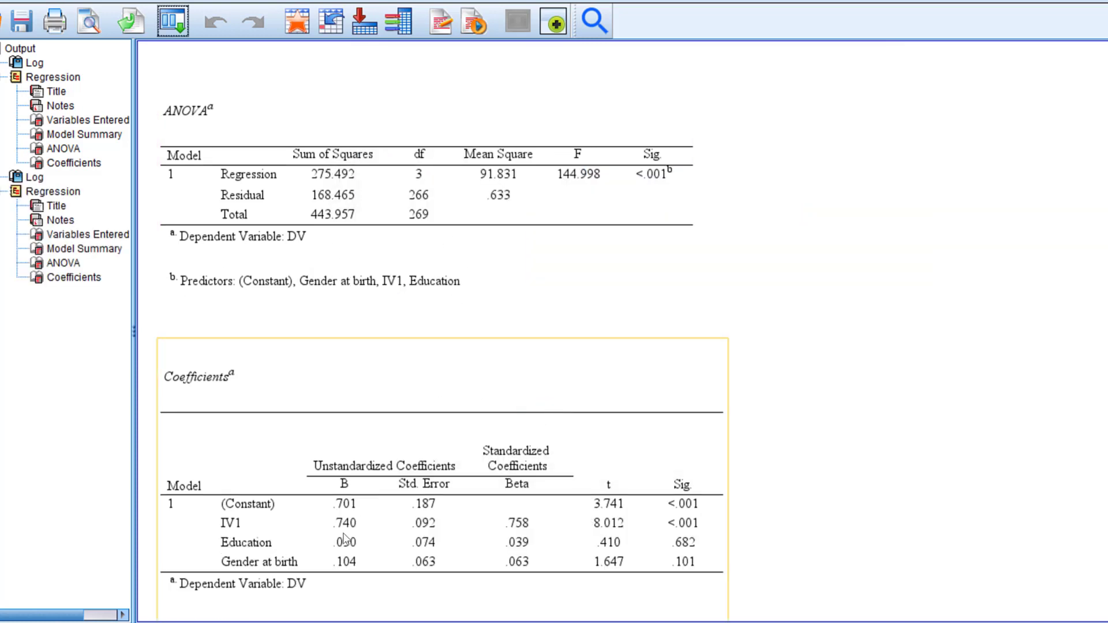
scroll("up", 3)
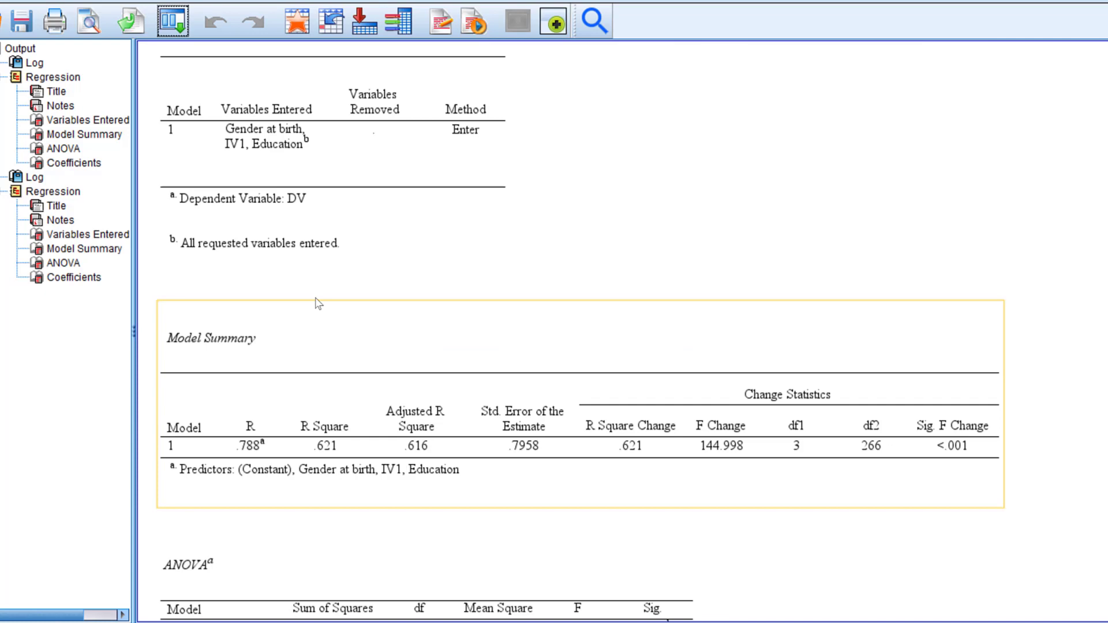
scroll("down", 3)
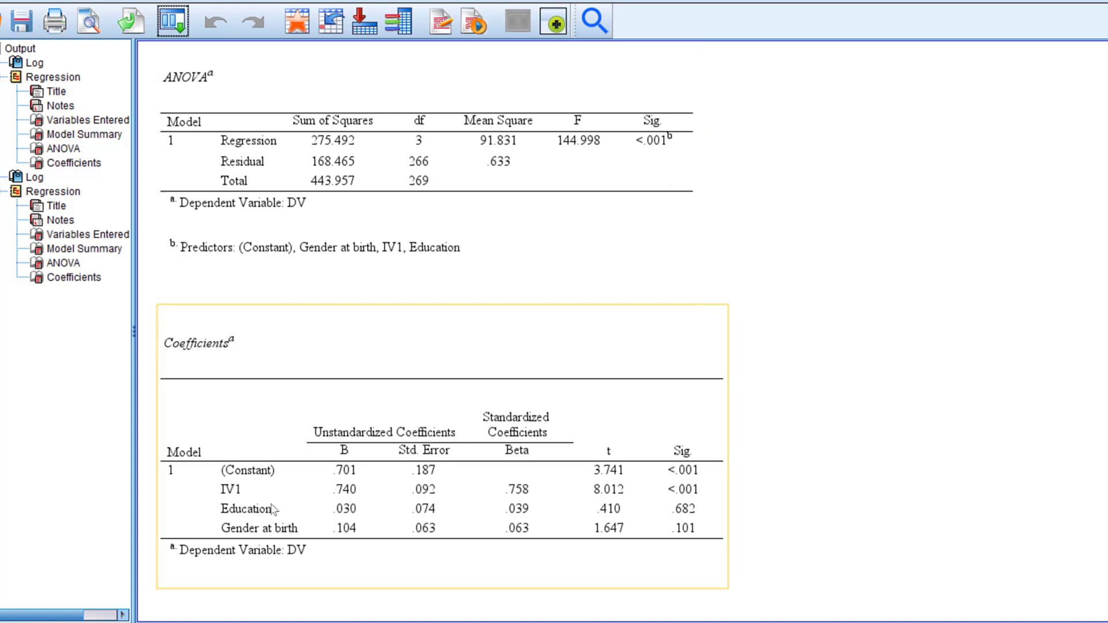
mouse_move(357, 487)
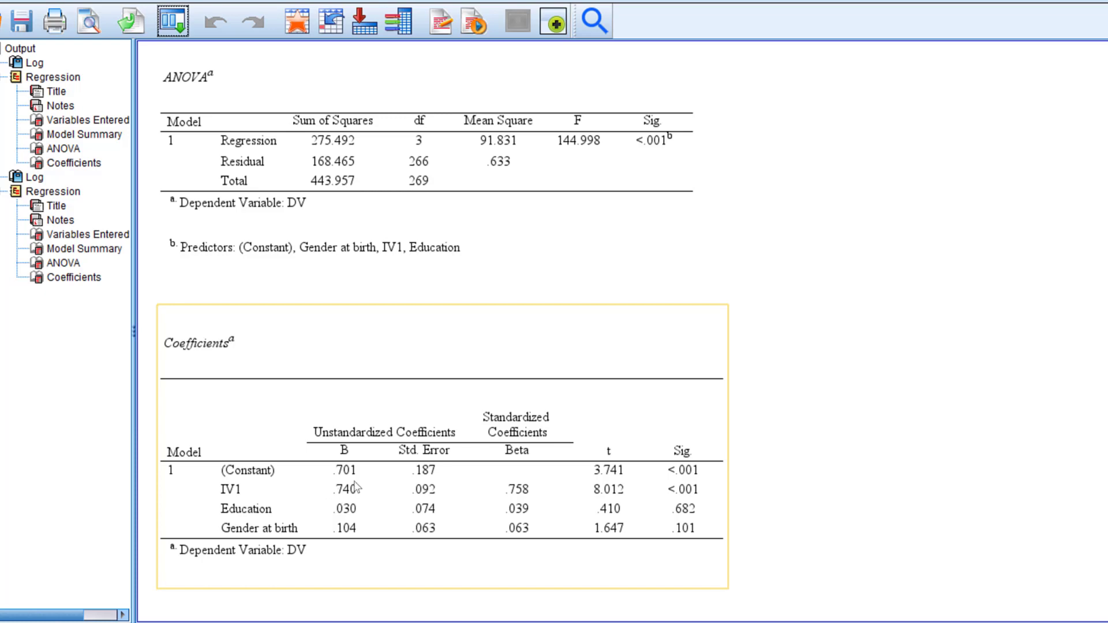
scroll("up", 3)
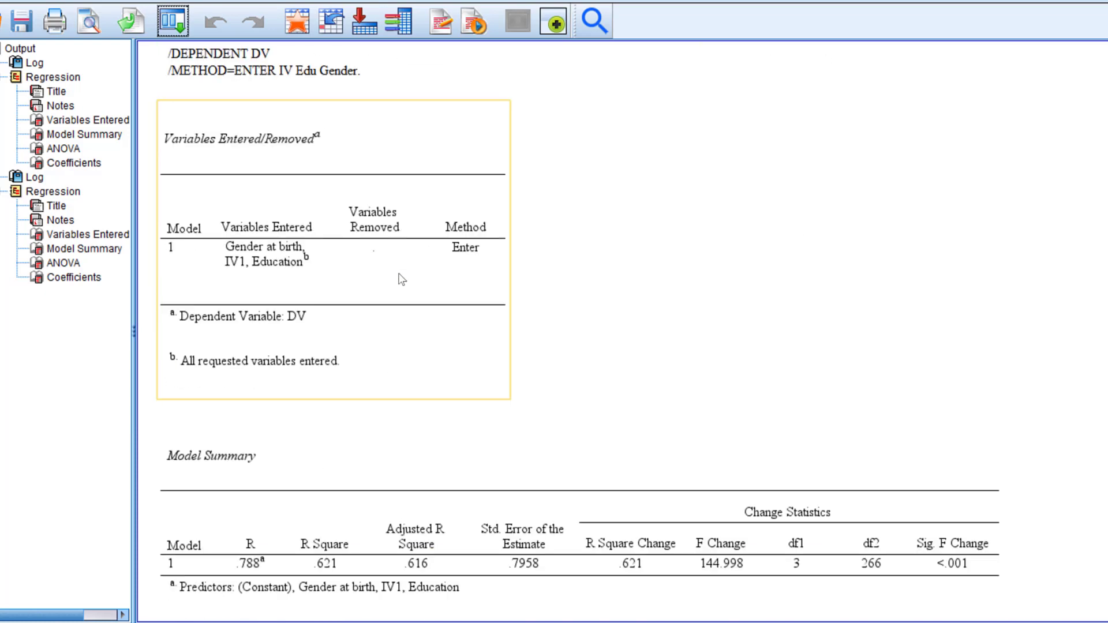
left_click(71, 164)
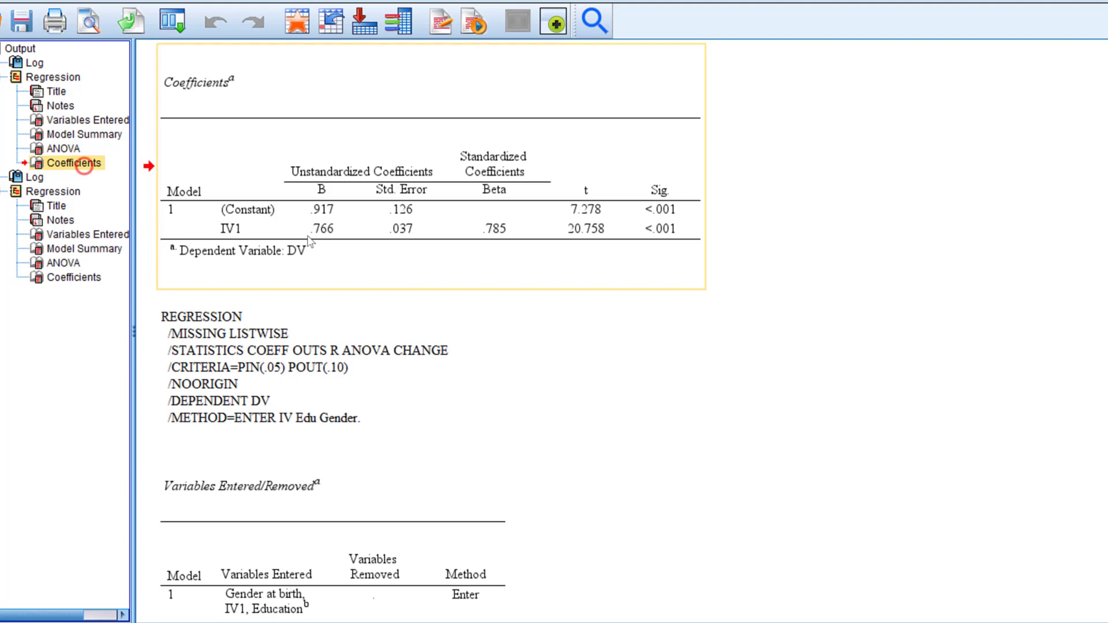
mouse_move(350, 306)
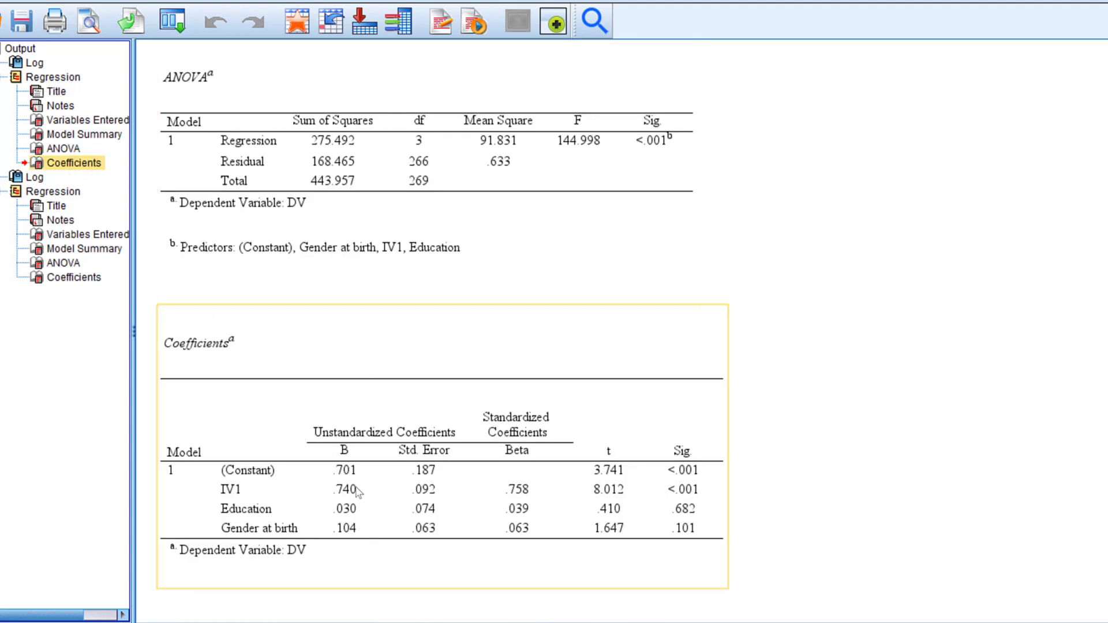
mouse_move(272, 514)
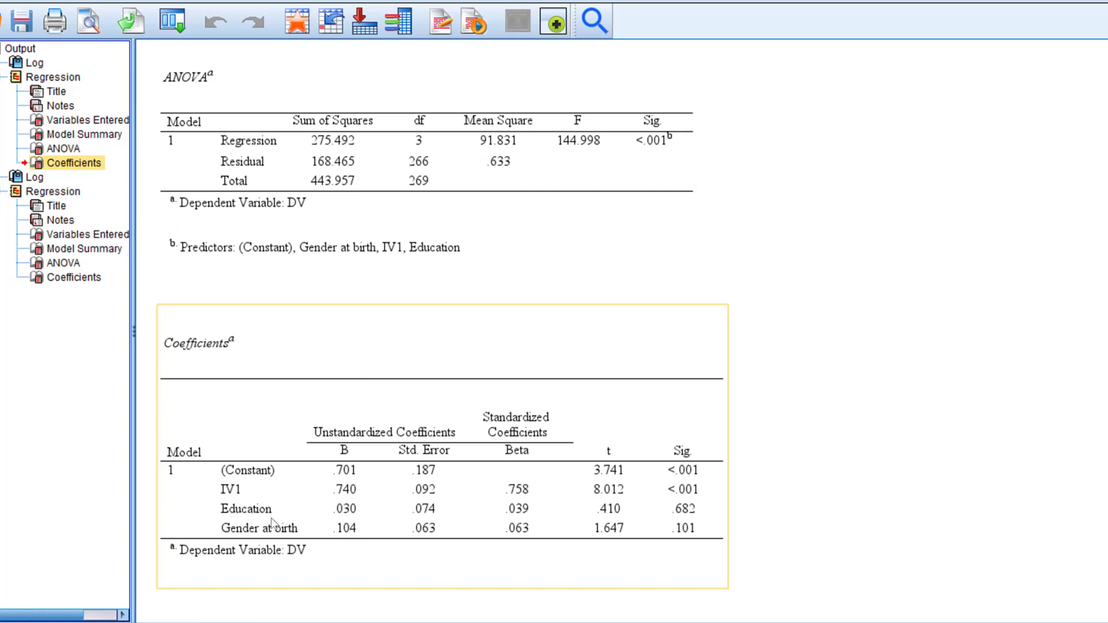
mouse_move(261, 532)
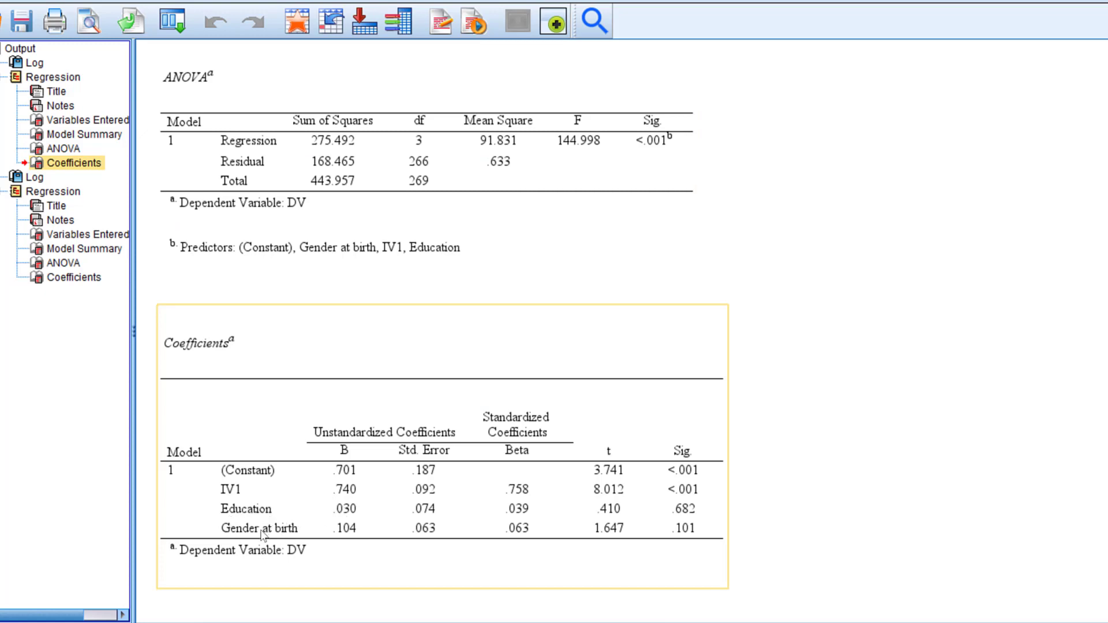
mouse_move(388, 490)
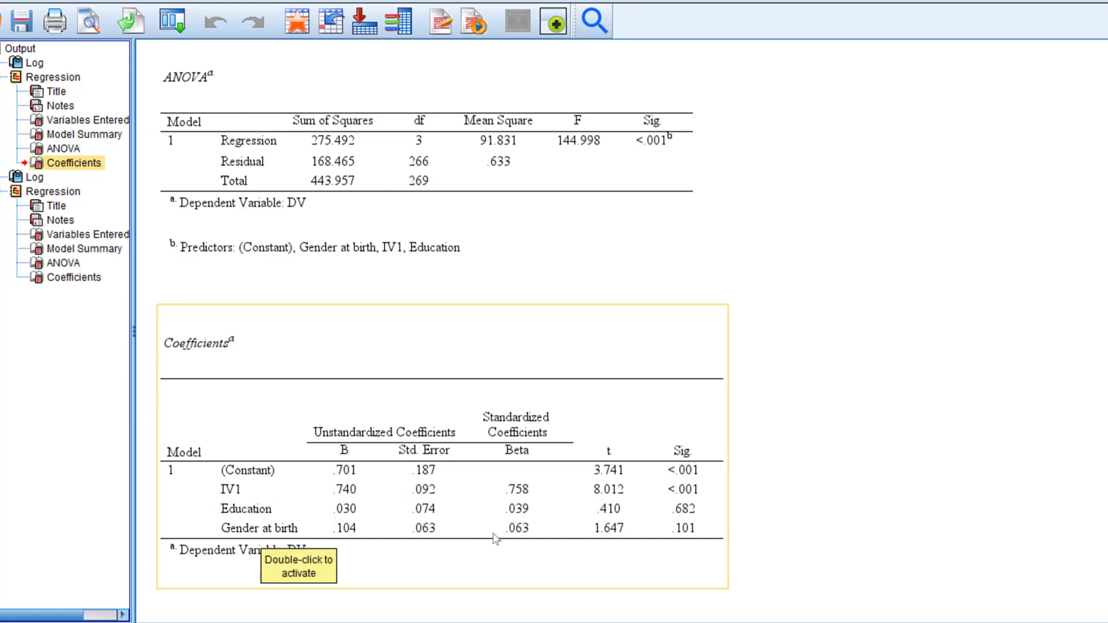
mouse_move(287, 512)
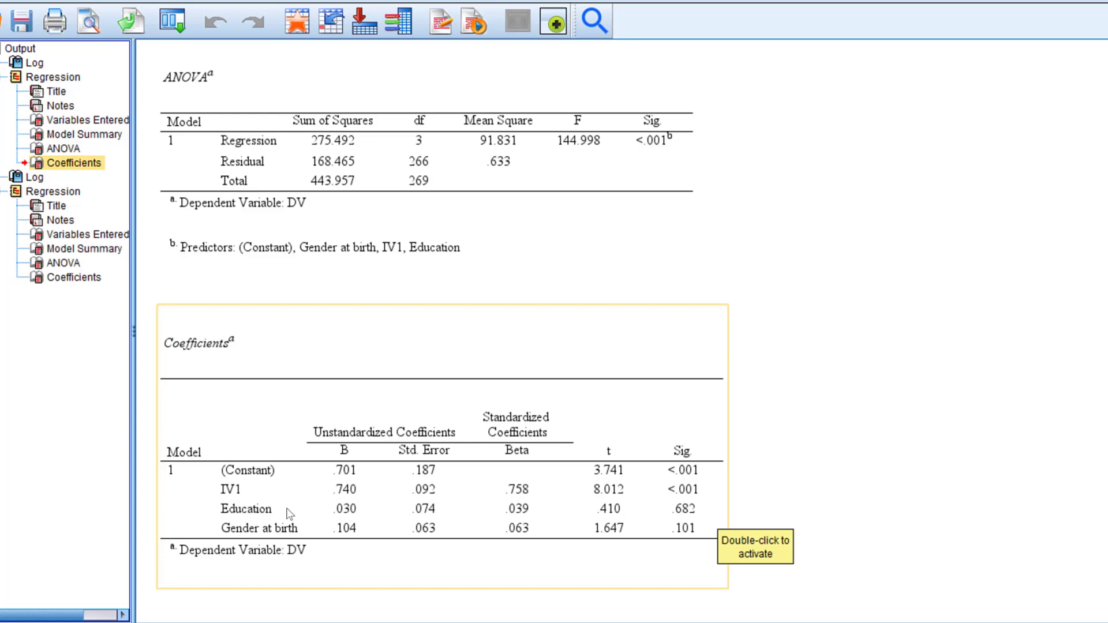
mouse_move(491, 538)
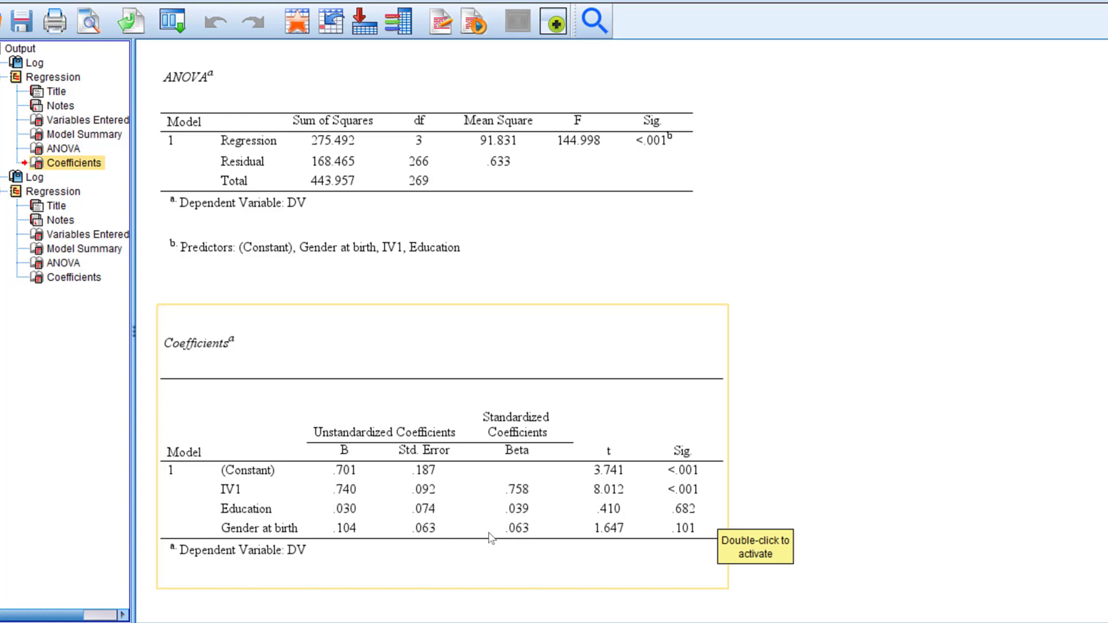
mouse_move(677, 501)
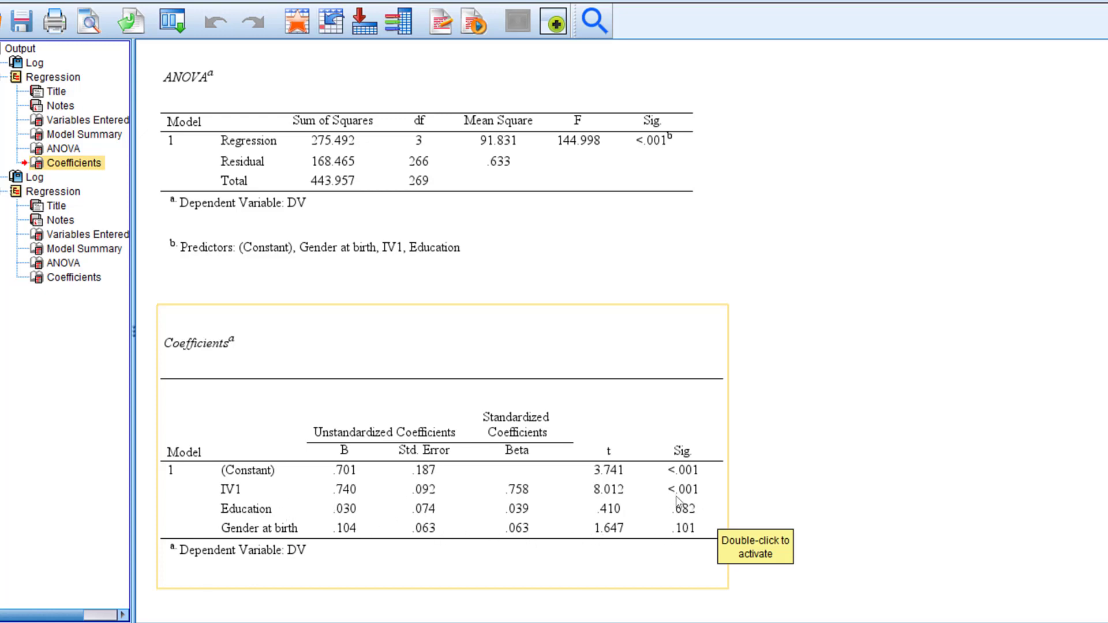
mouse_move(654, 514)
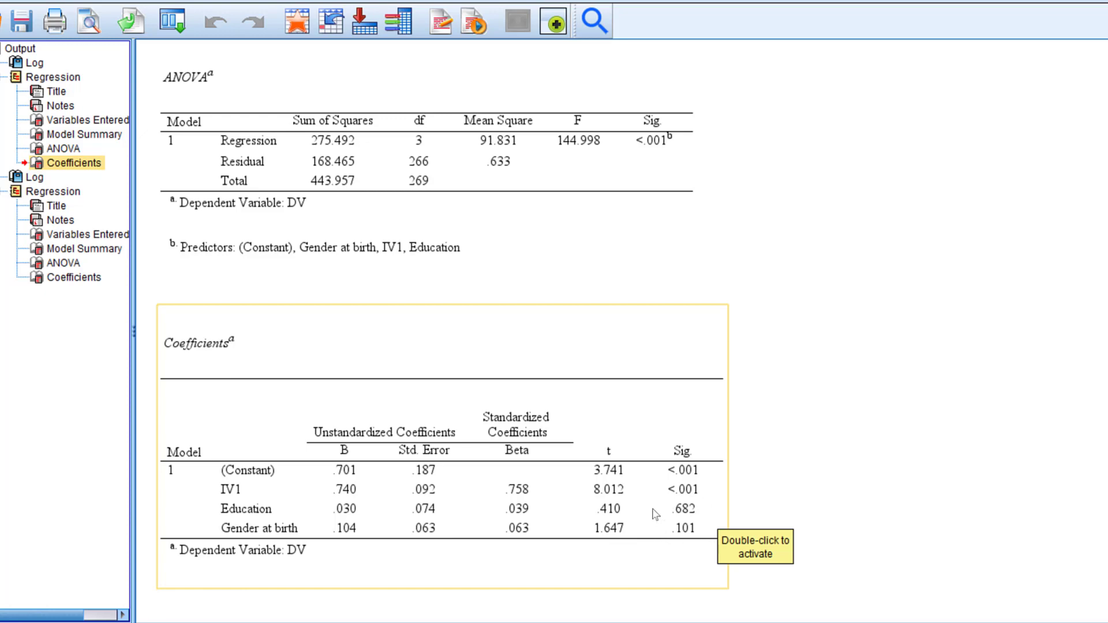
mouse_move(718, 498)
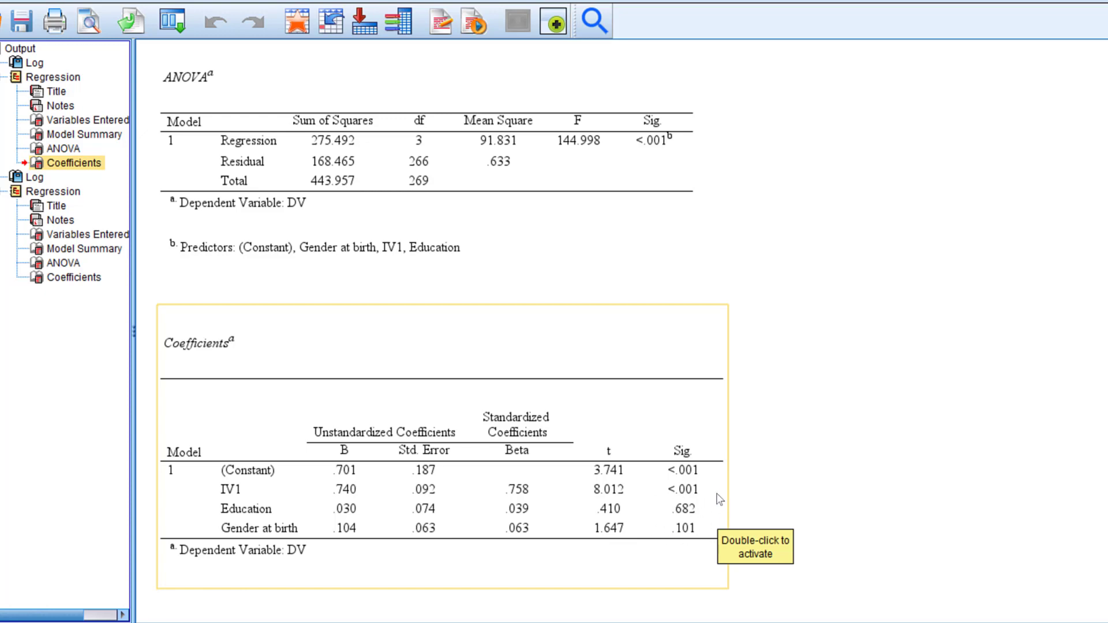
mouse_move(698, 523)
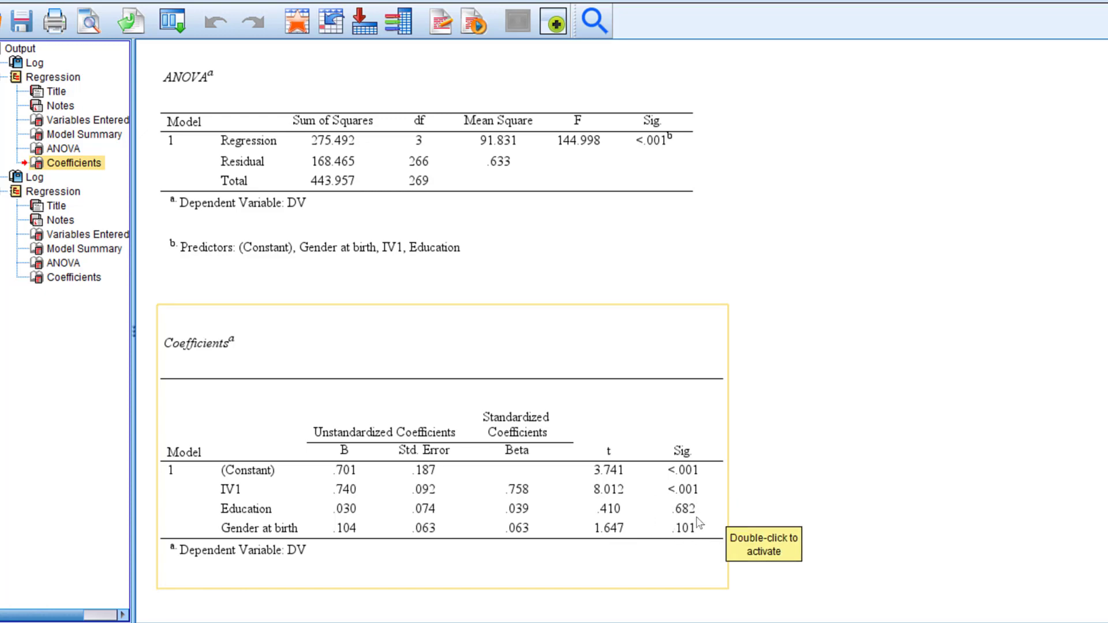
mouse_move(712, 514)
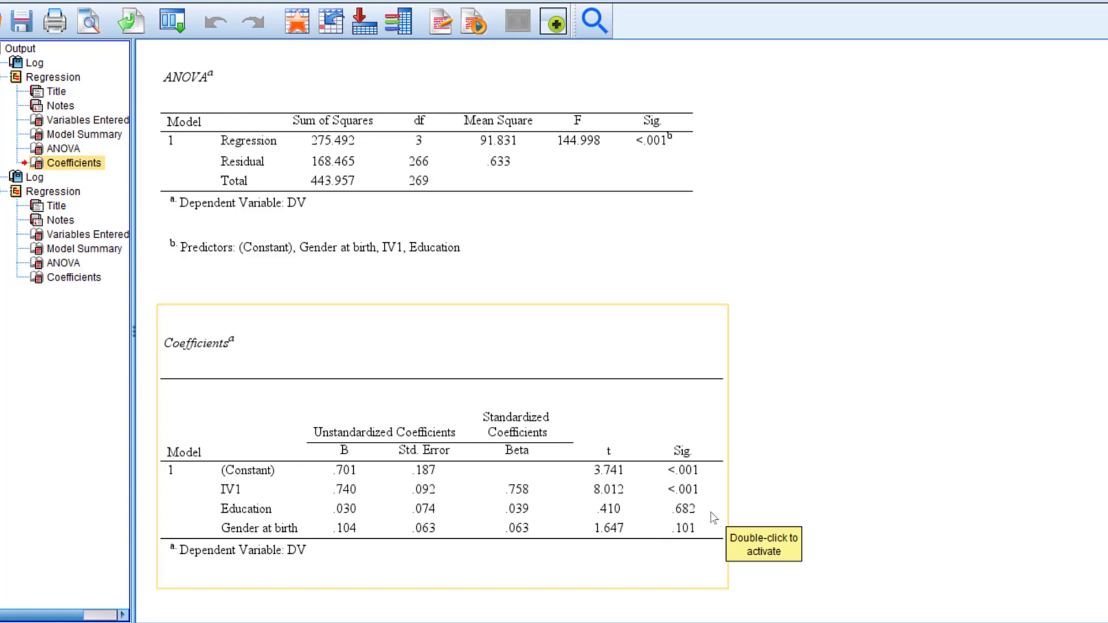
mouse_move(689, 537)
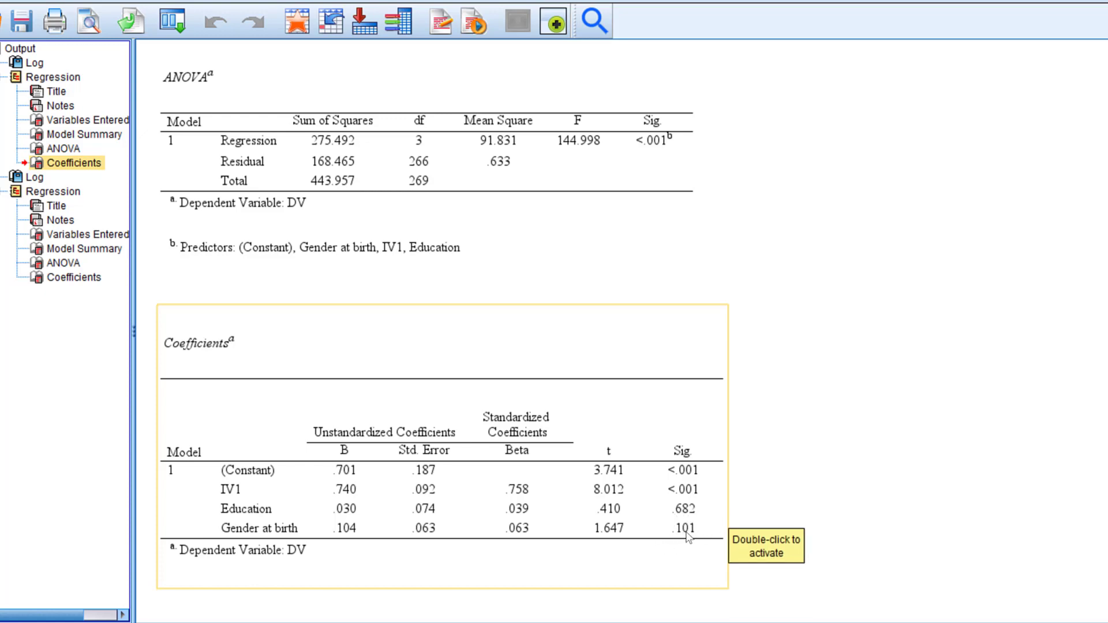
mouse_move(700, 493)
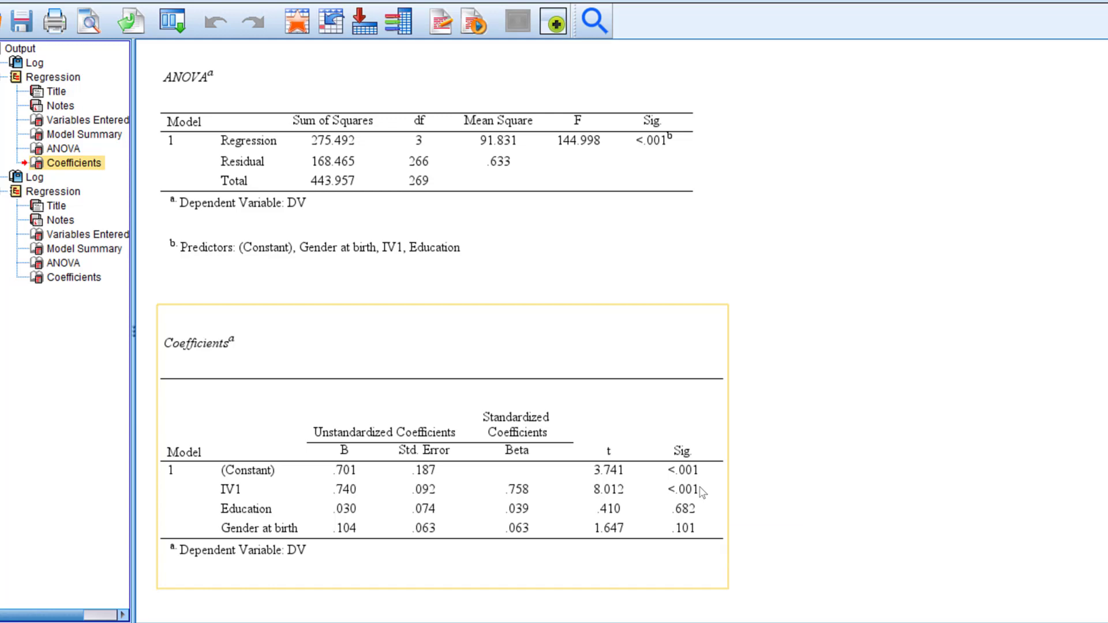
mouse_move(634, 339)
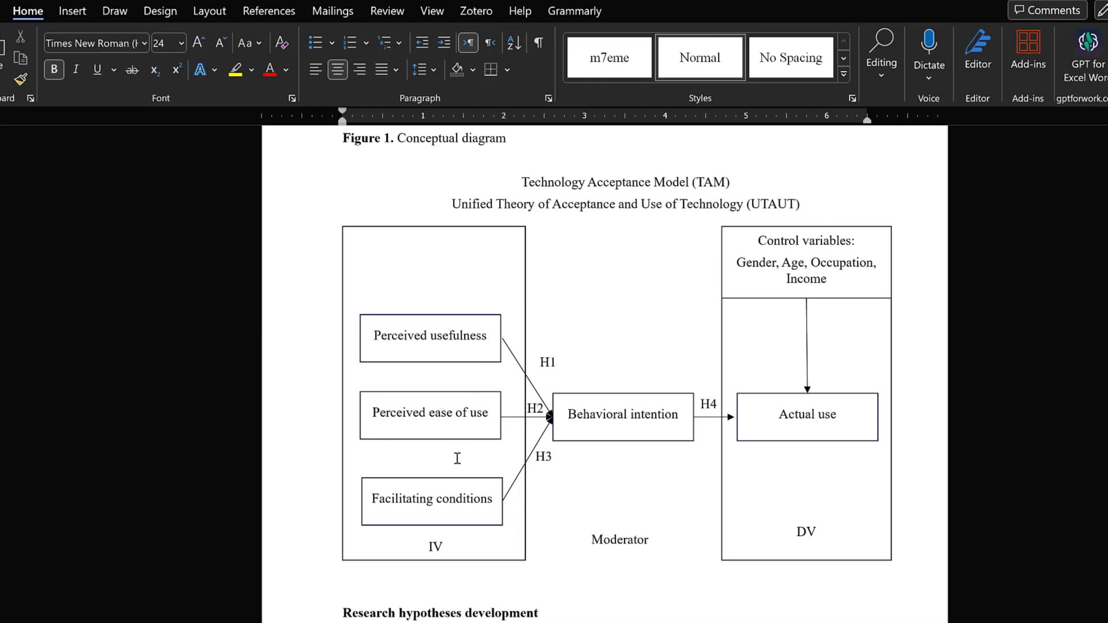
mouse_move(630, 462)
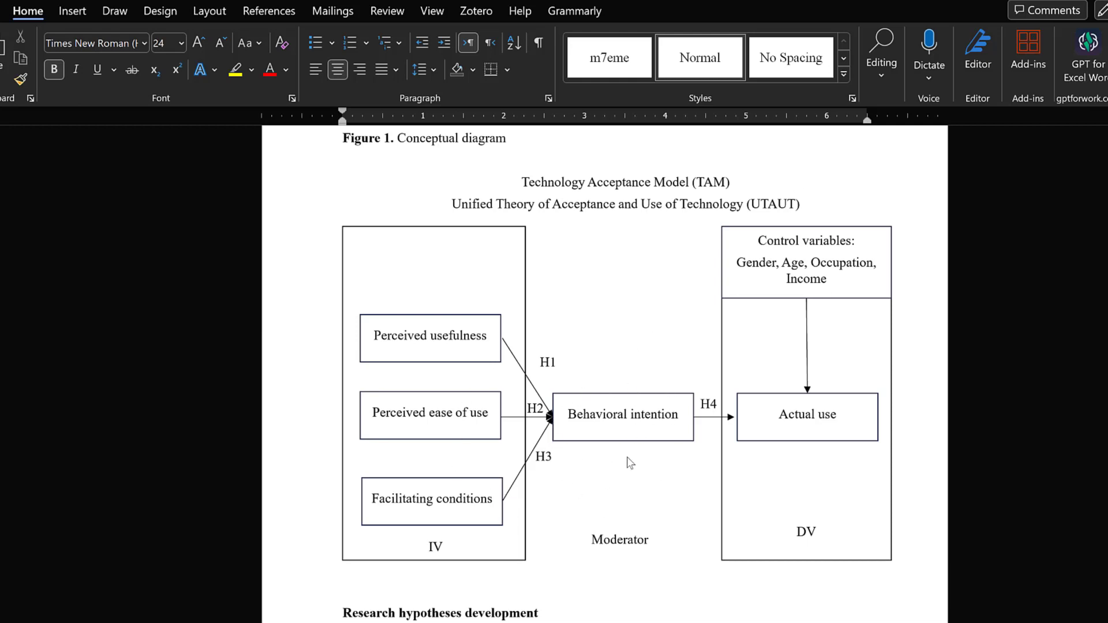
mouse_move(674, 419)
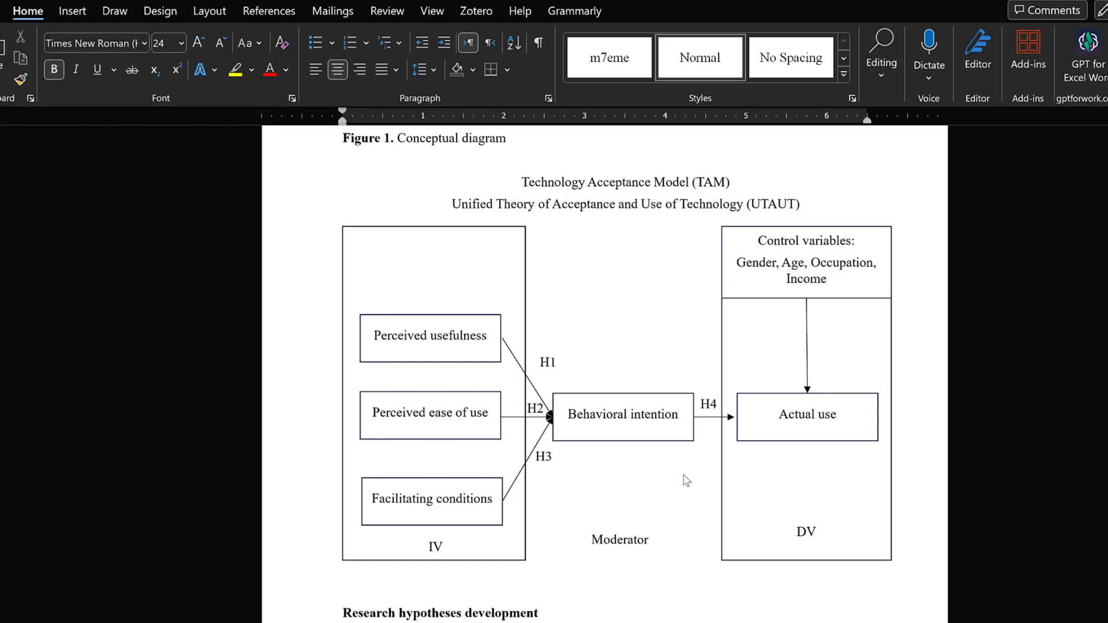
mouse_move(576, 256)
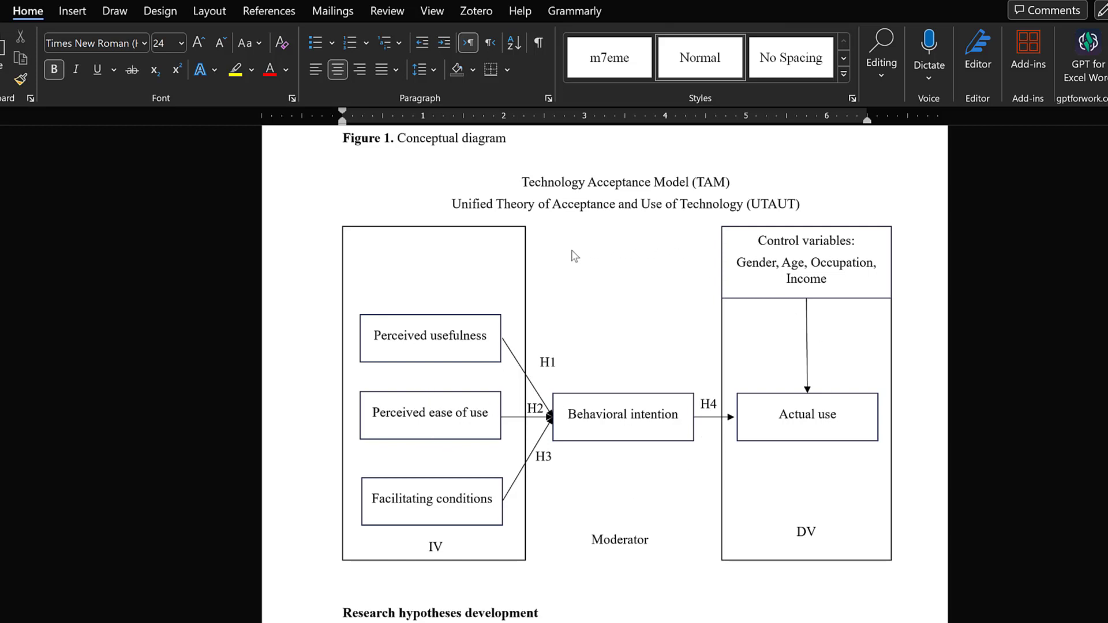
mouse_move(642, 501)
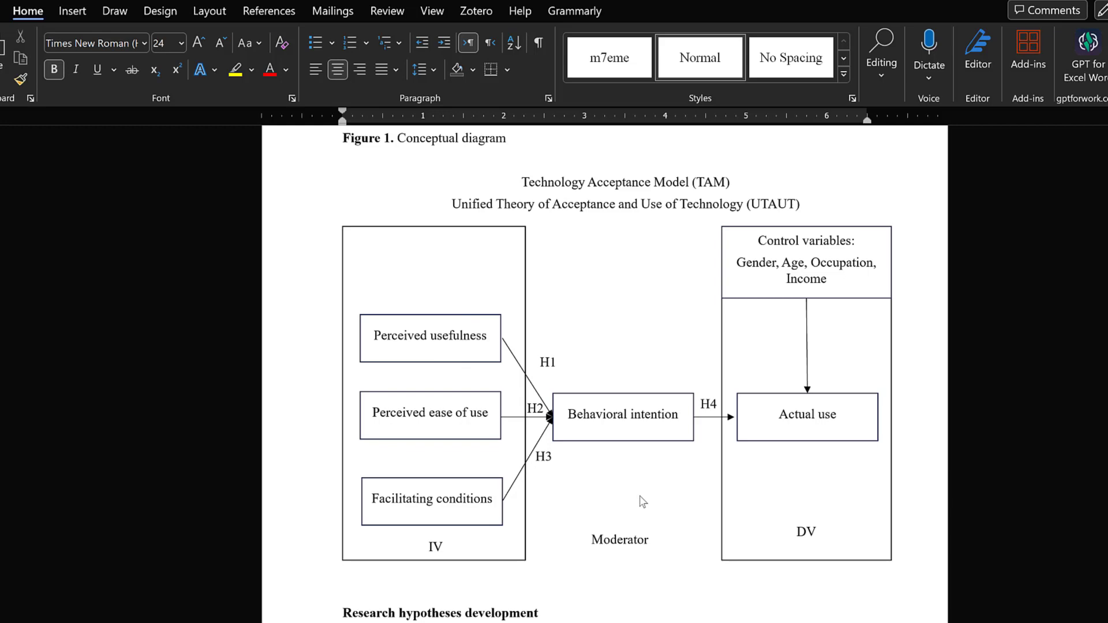
mouse_move(618, 323)
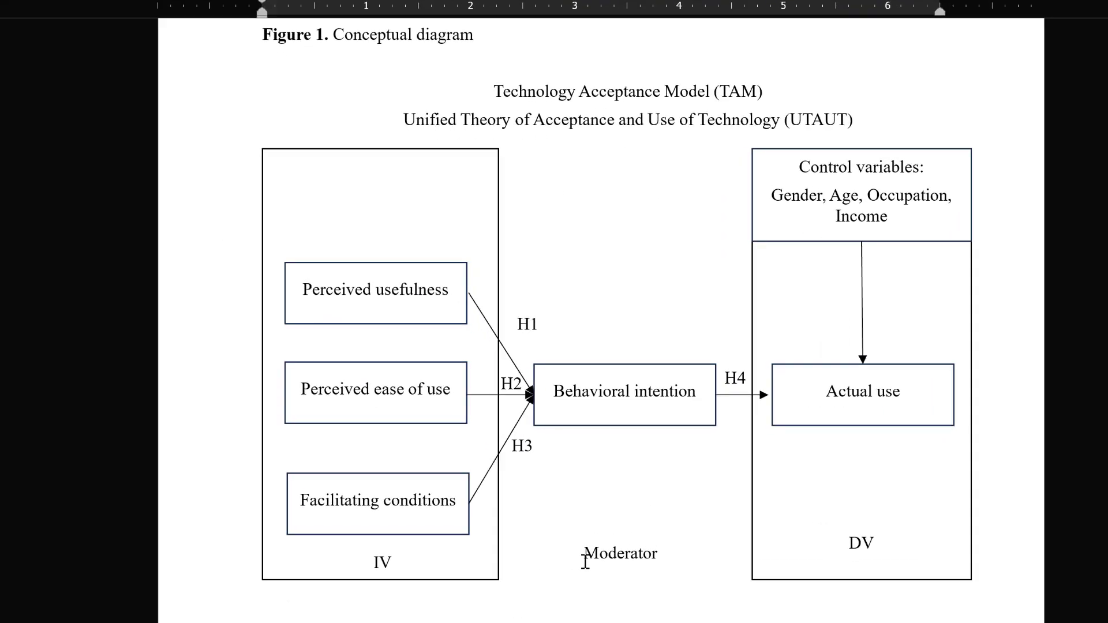
mouse_move(516, 423)
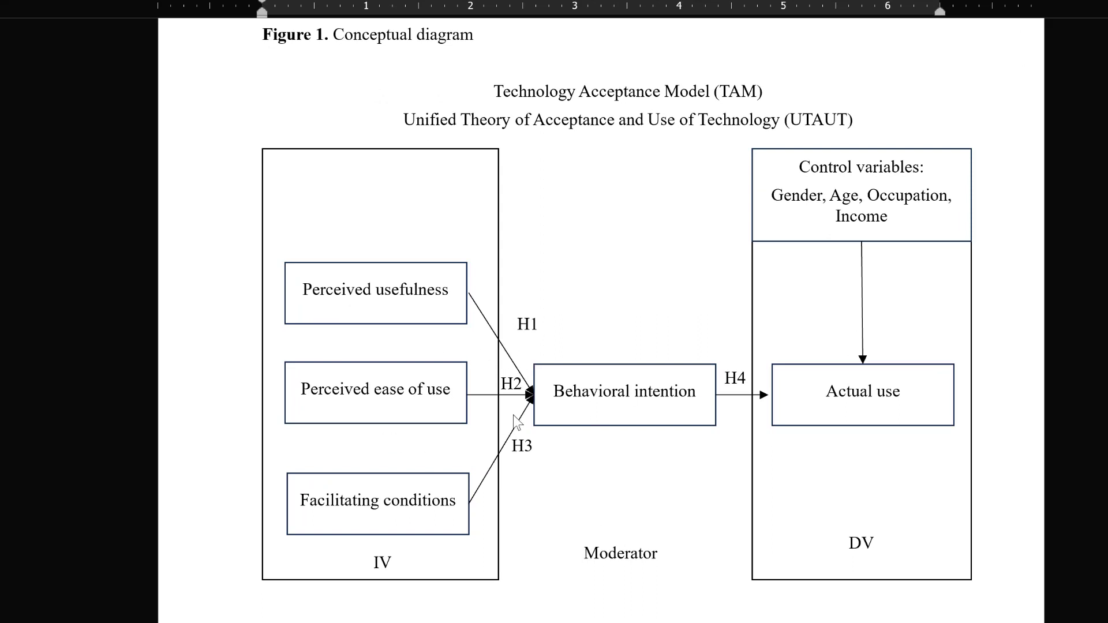
mouse_move(367, 372)
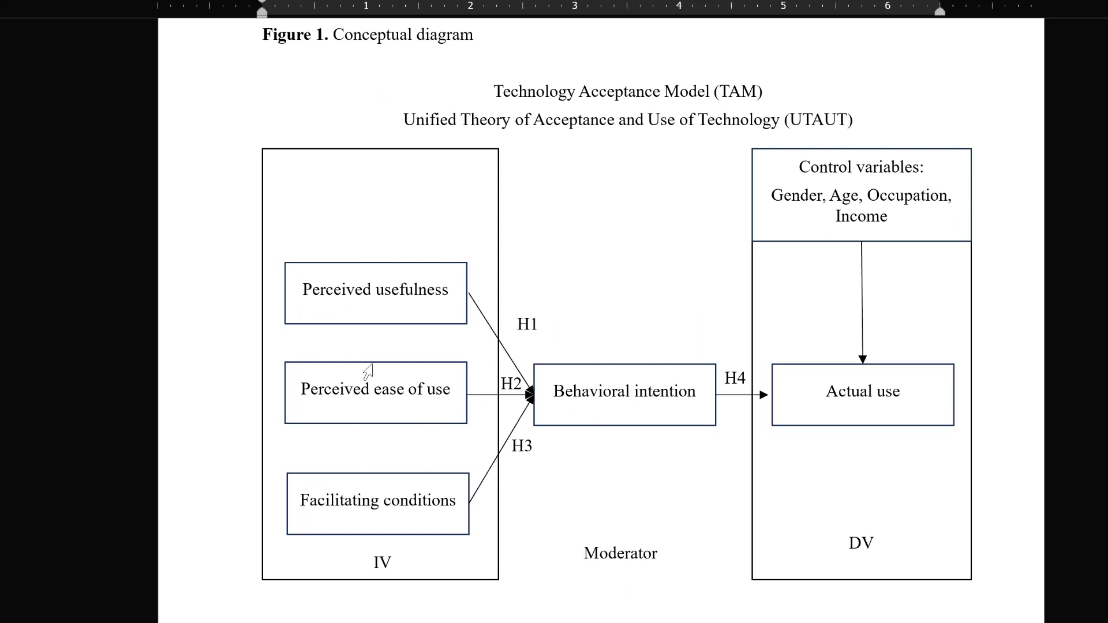
mouse_move(709, 457)
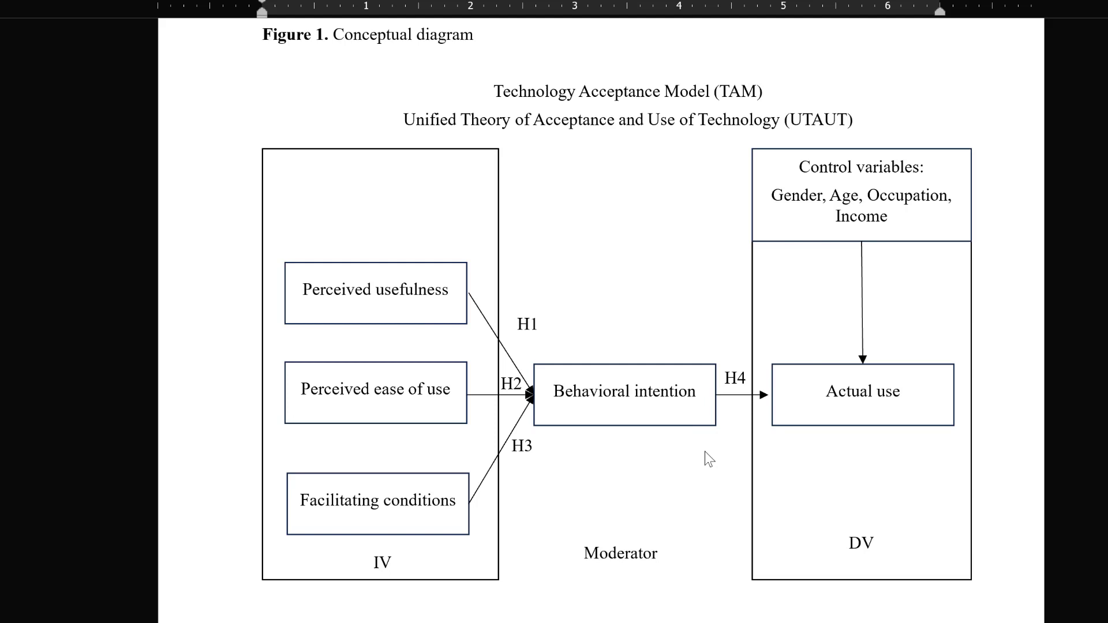
mouse_move(655, 440)
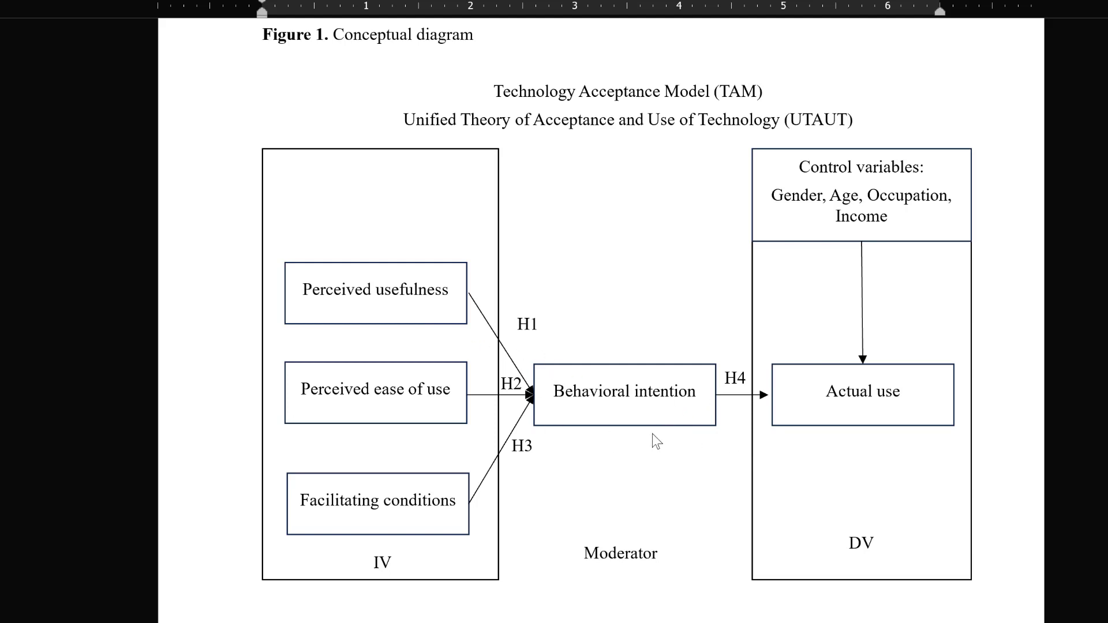
mouse_move(485, 492)
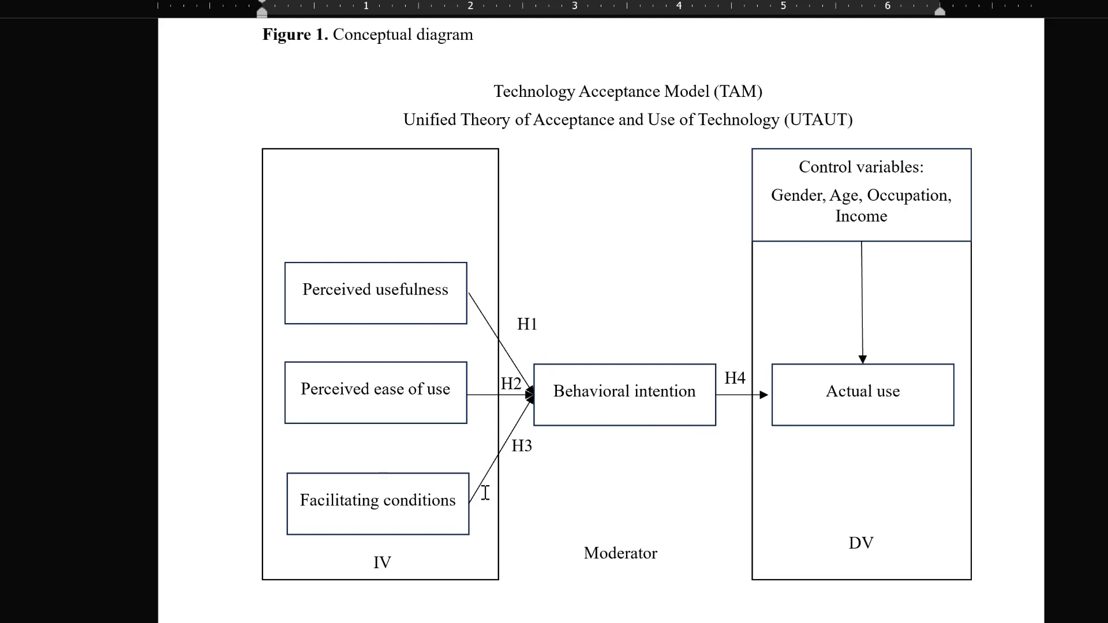
mouse_move(454, 255)
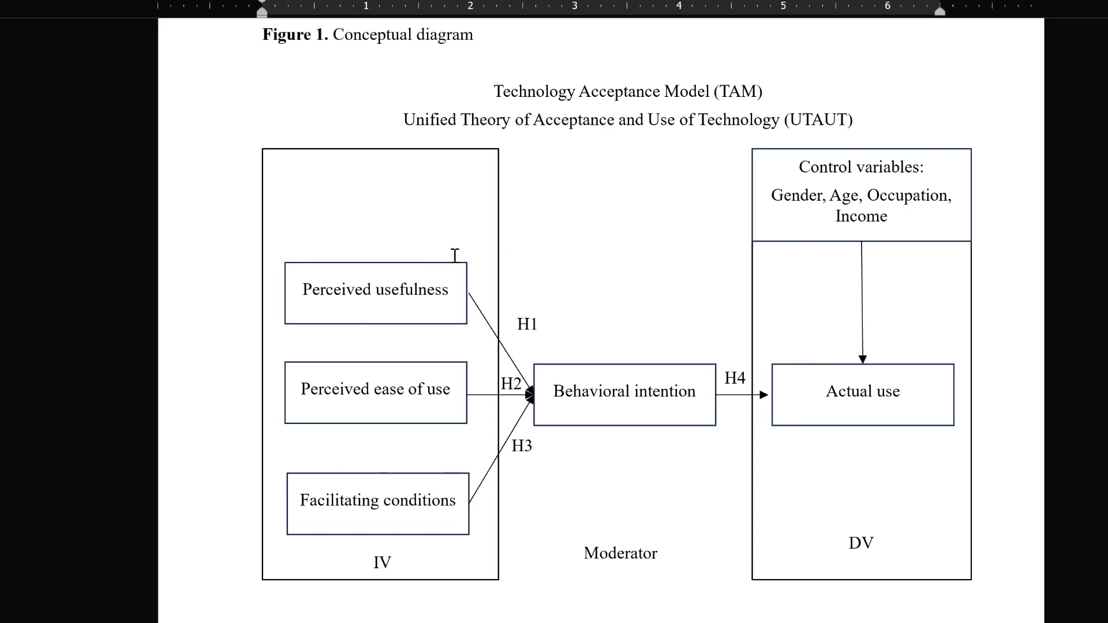
mouse_move(431, 237)
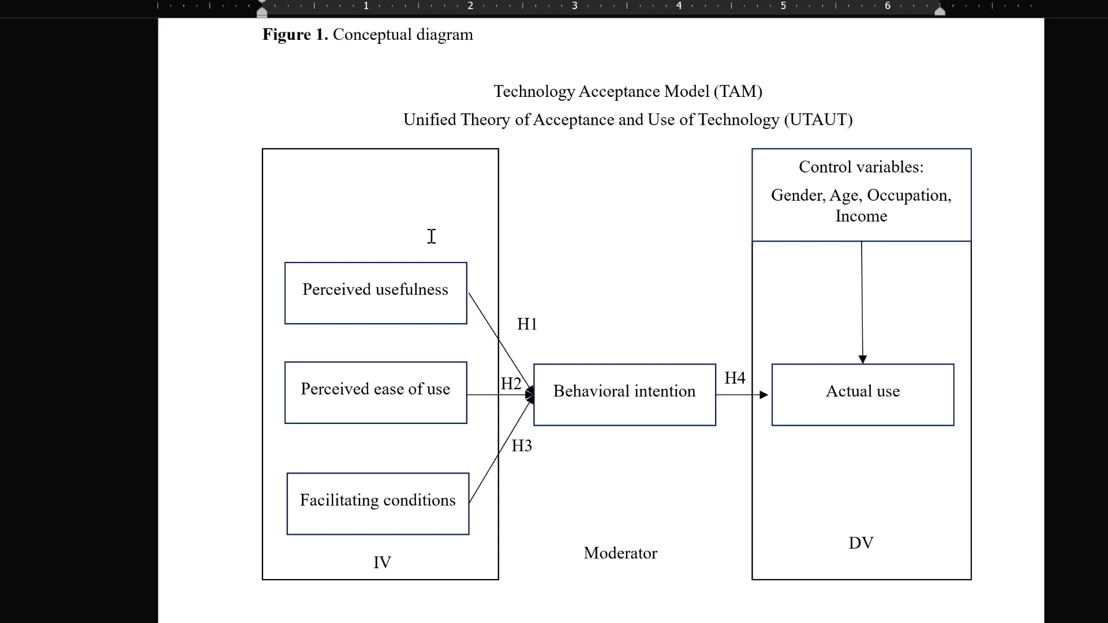
mouse_move(685, 216)
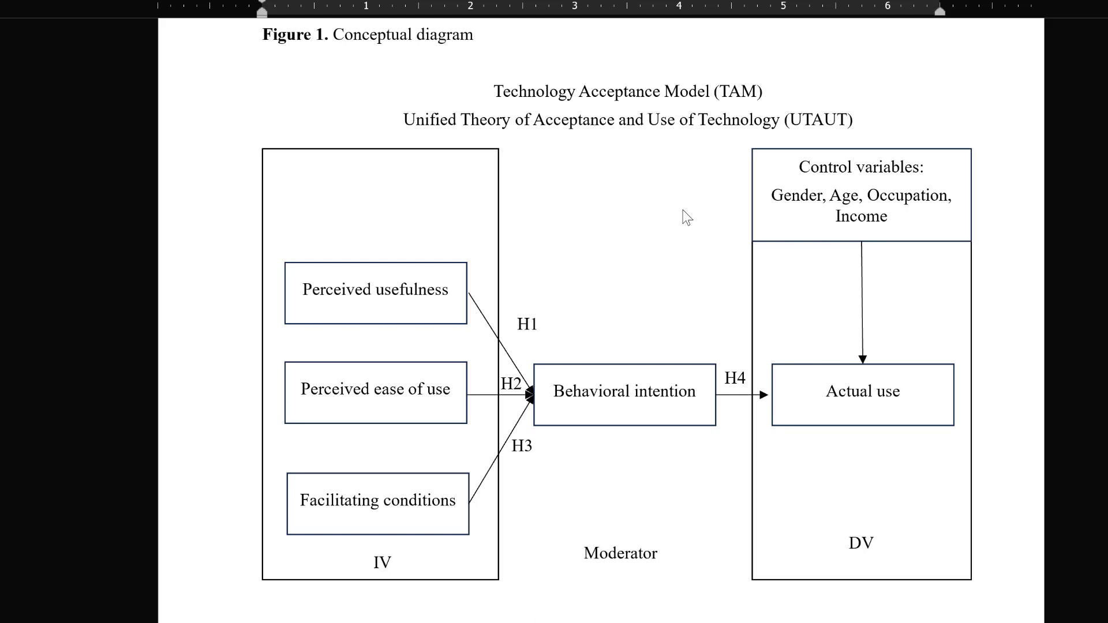
mouse_move(549, 259)
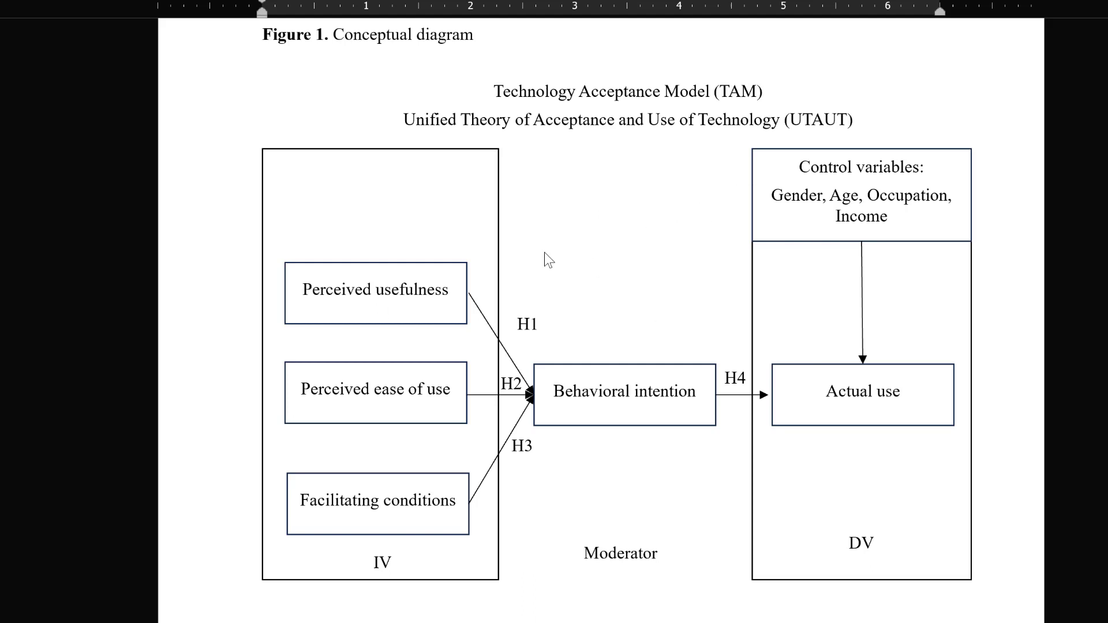
mouse_move(874, 267)
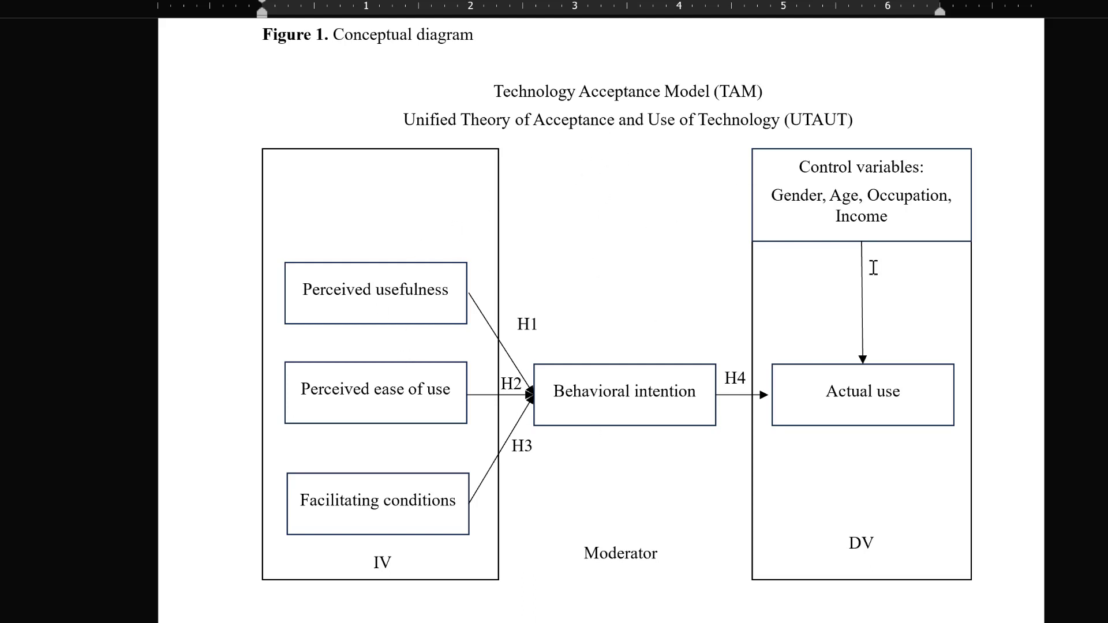
mouse_move(904, 377)
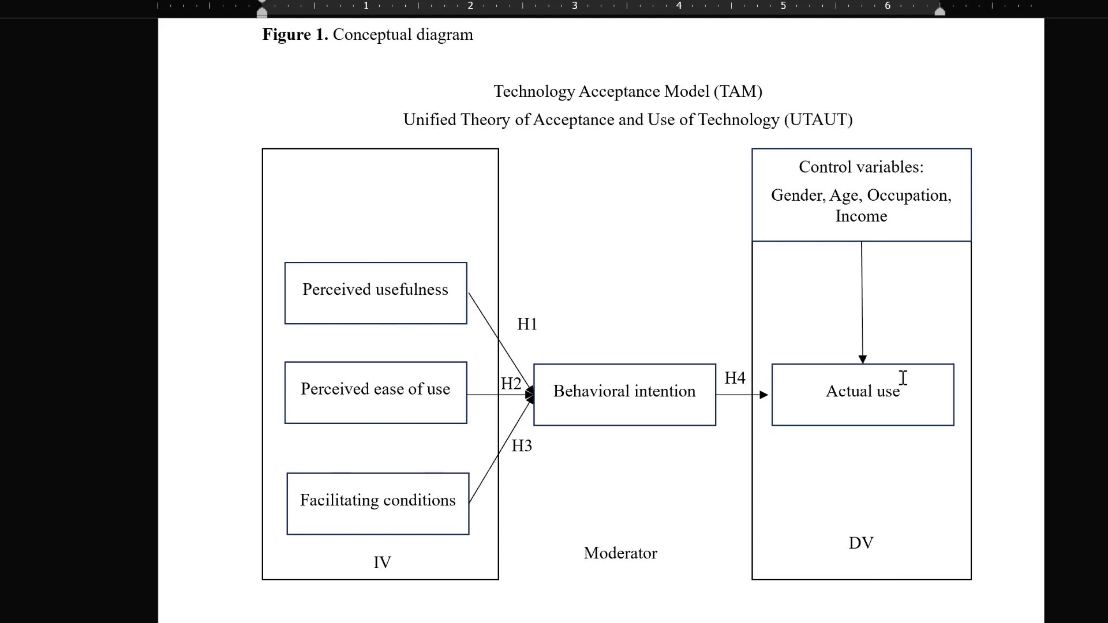
mouse_move(748, 303)
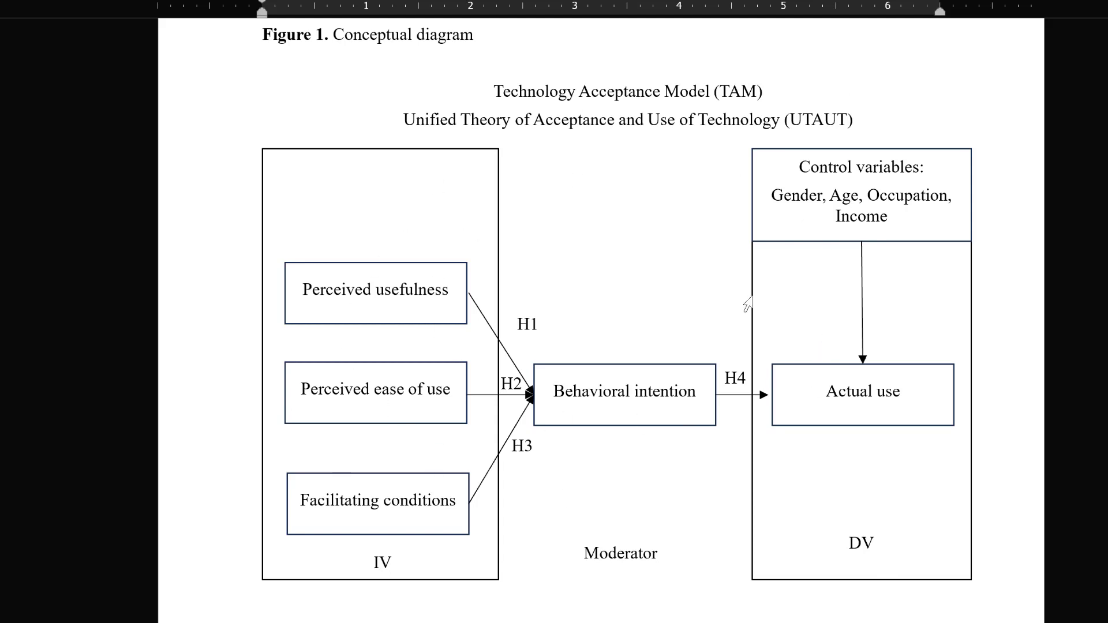
mouse_move(811, 216)
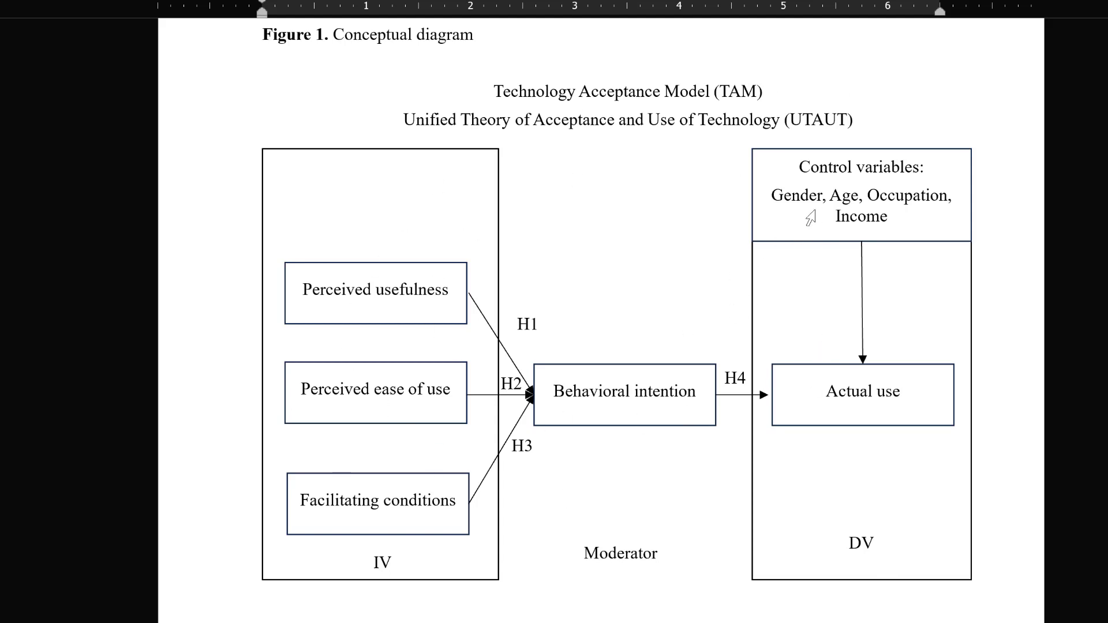
mouse_move(811, 236)
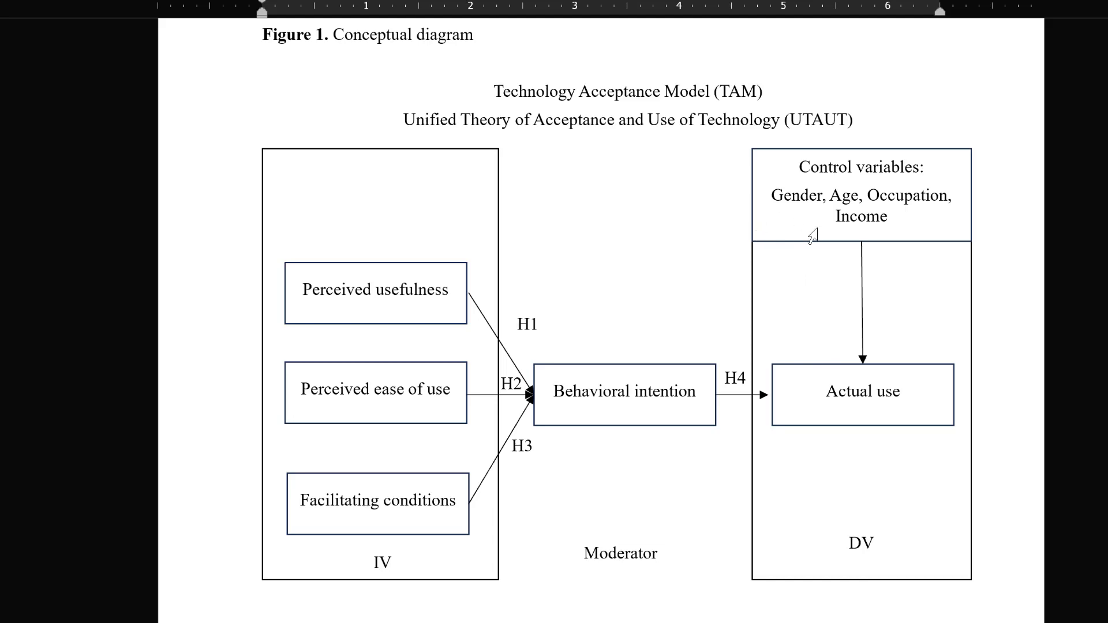